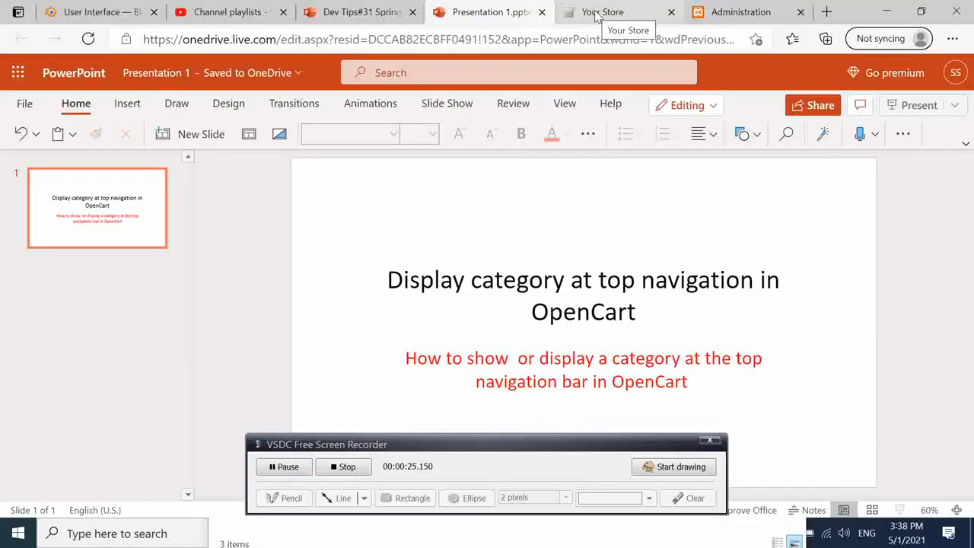
Step: Switch to the Your Store storefront and preview the Components menu's subcategories
click(599, 12)
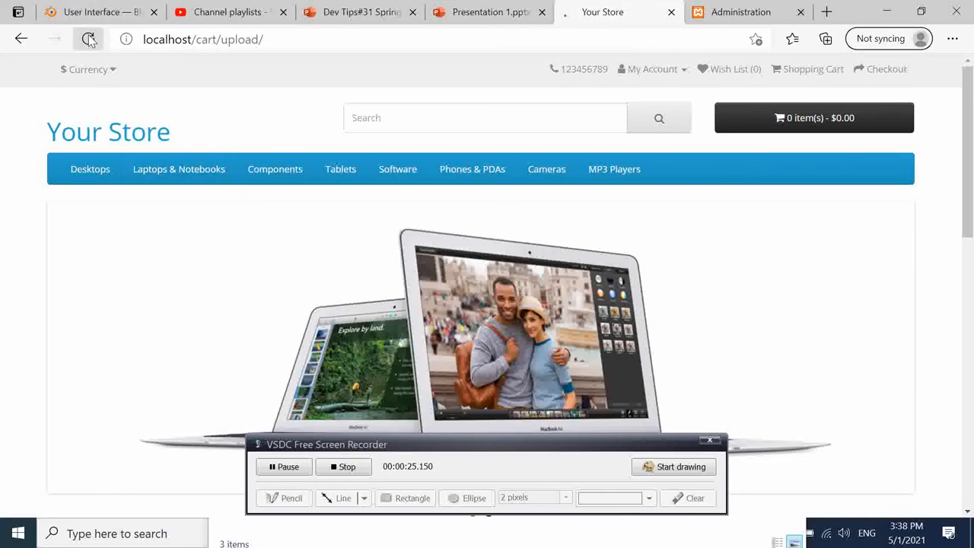
click(87, 39)
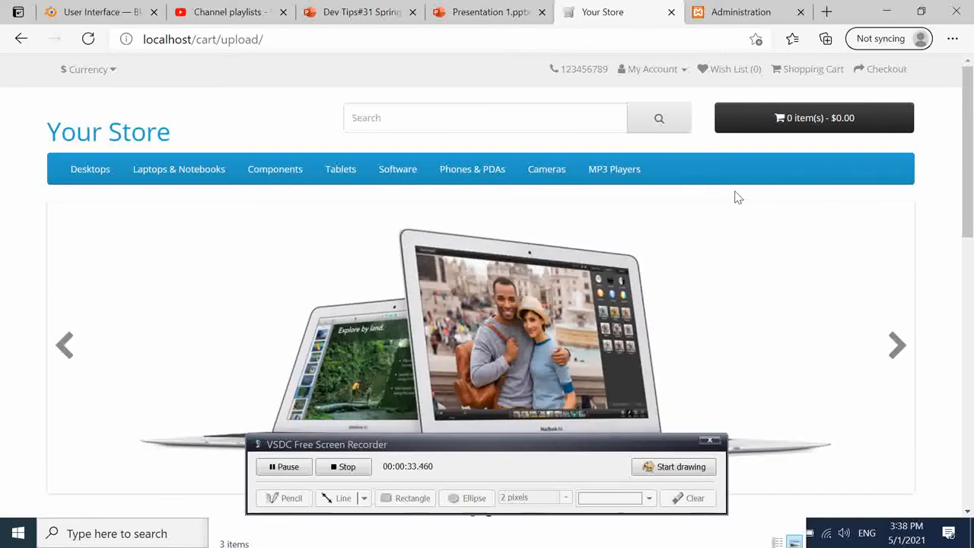
click(275, 169)
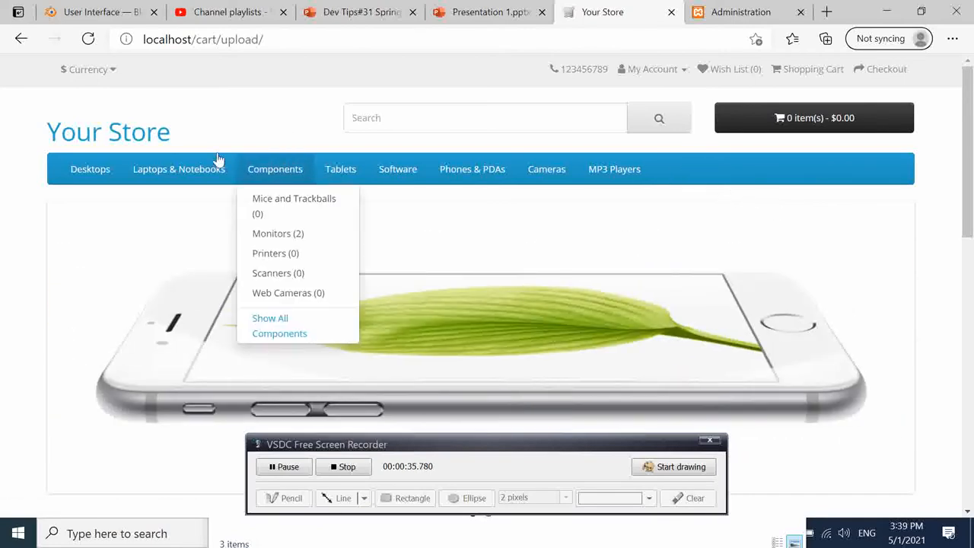
mouse_move(538, 177)
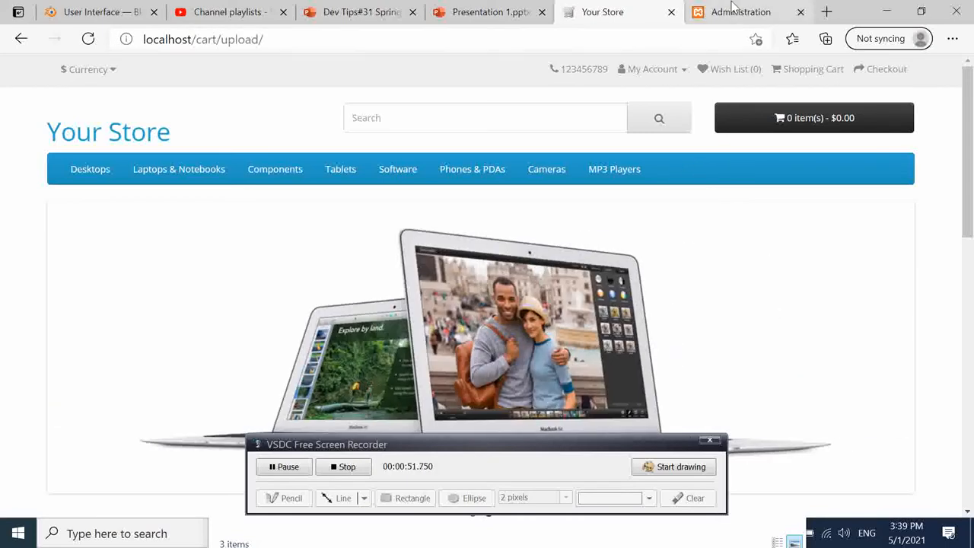
Step: Log into the OpenCart administration with the saved admin username and password
click(736, 12)
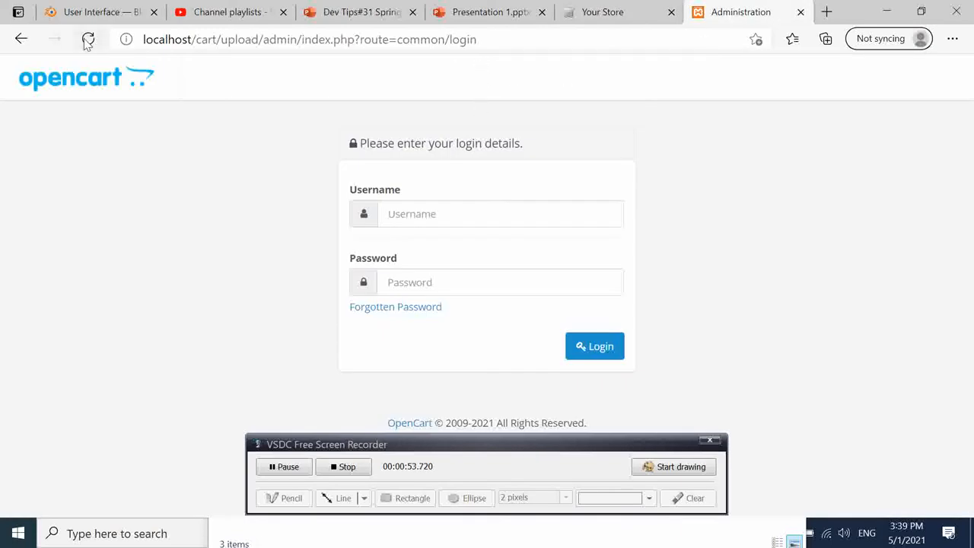
click(499, 213)
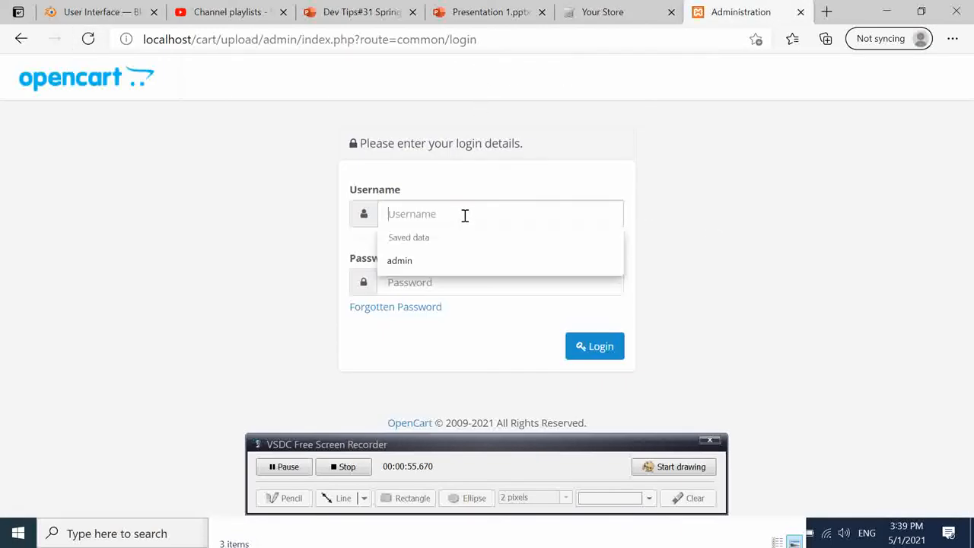
click(399, 260)
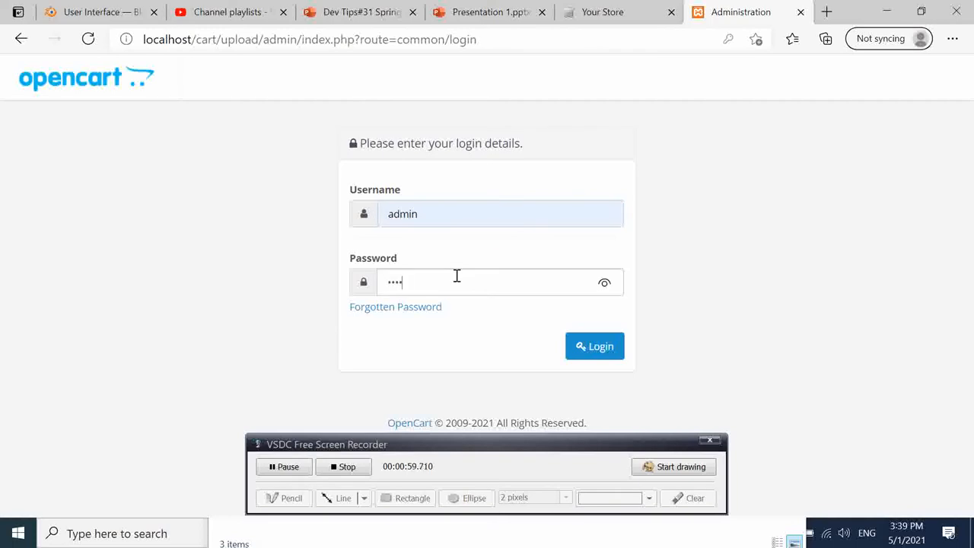
click(593, 345)
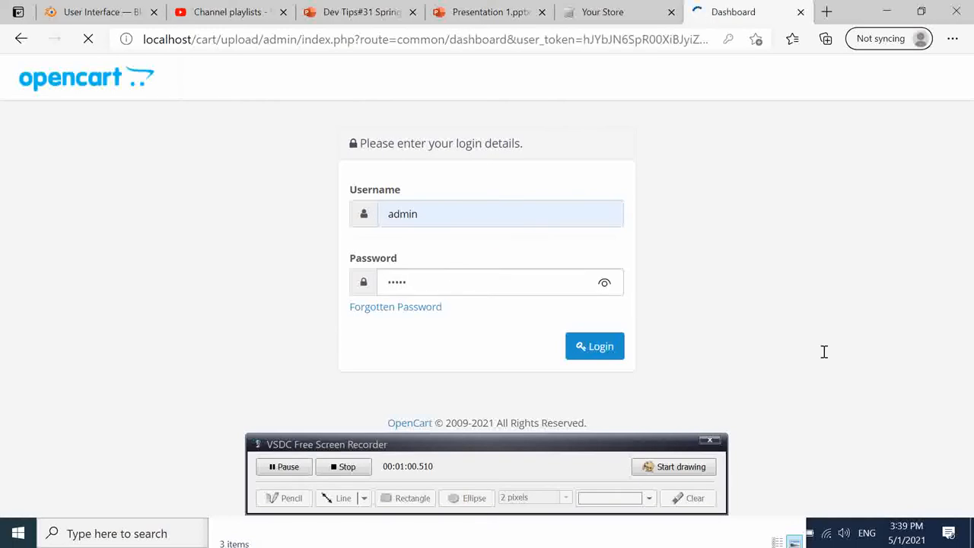
click(593, 345)
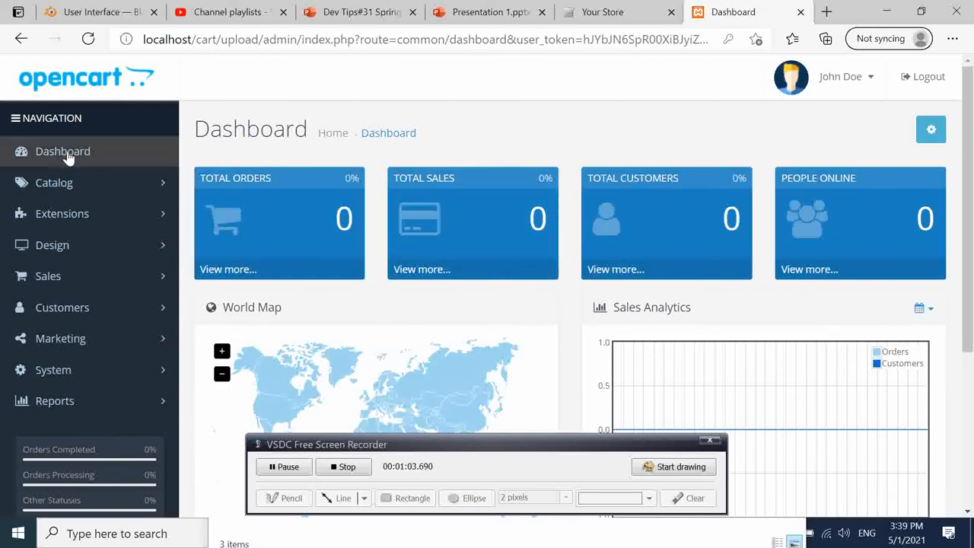
Step: Go to Catalog > Categories from the admin dashboard
click(55, 183)
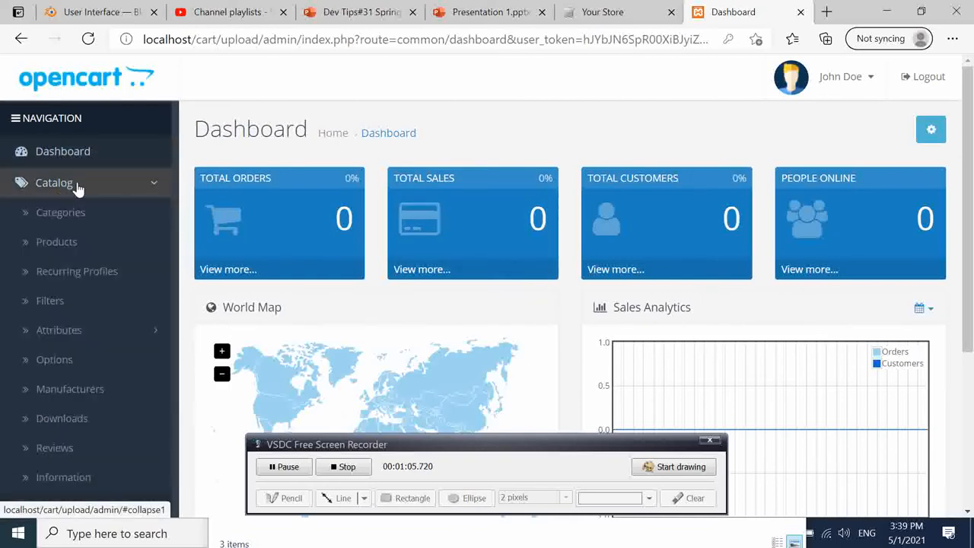
click(67, 213)
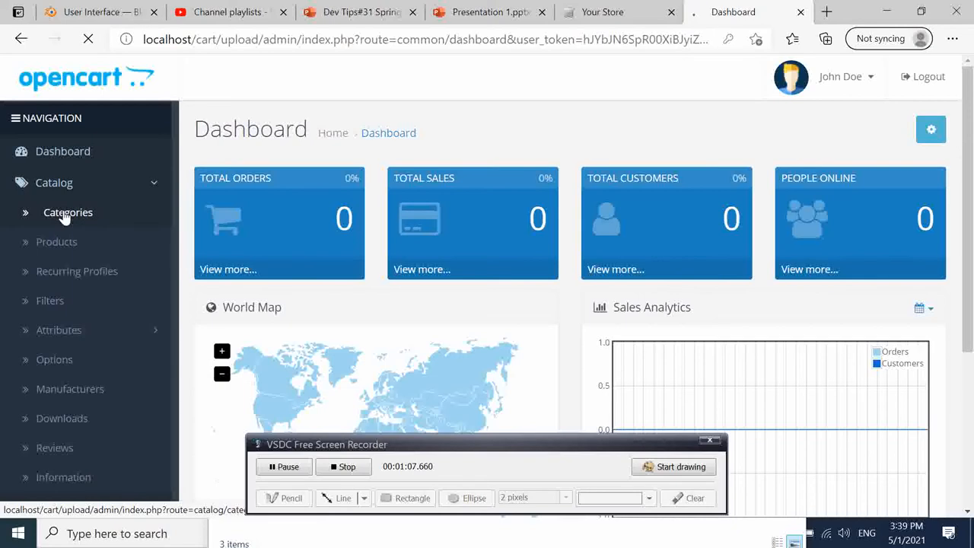
Step: Browse the Category List and return to it without saving a new category
click(67, 212)
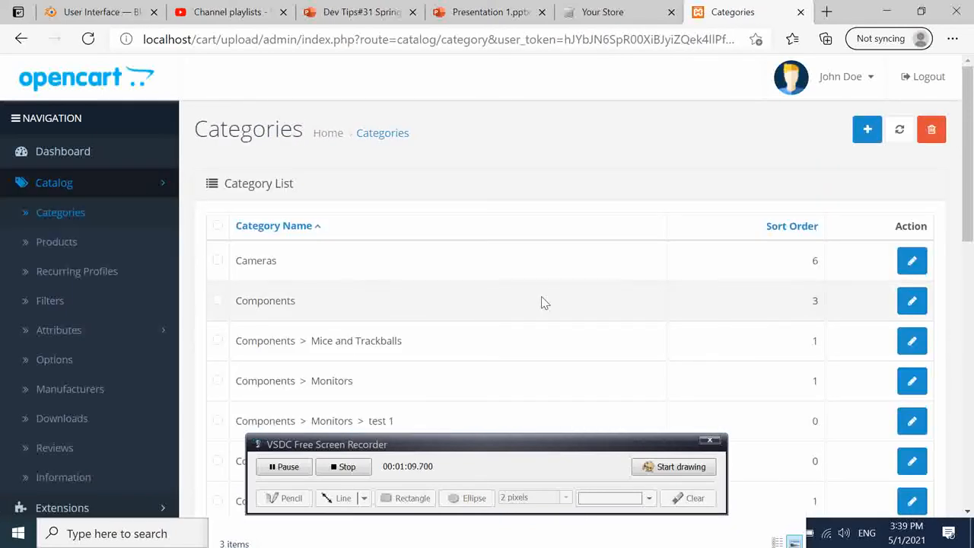
scroll(down, 3)
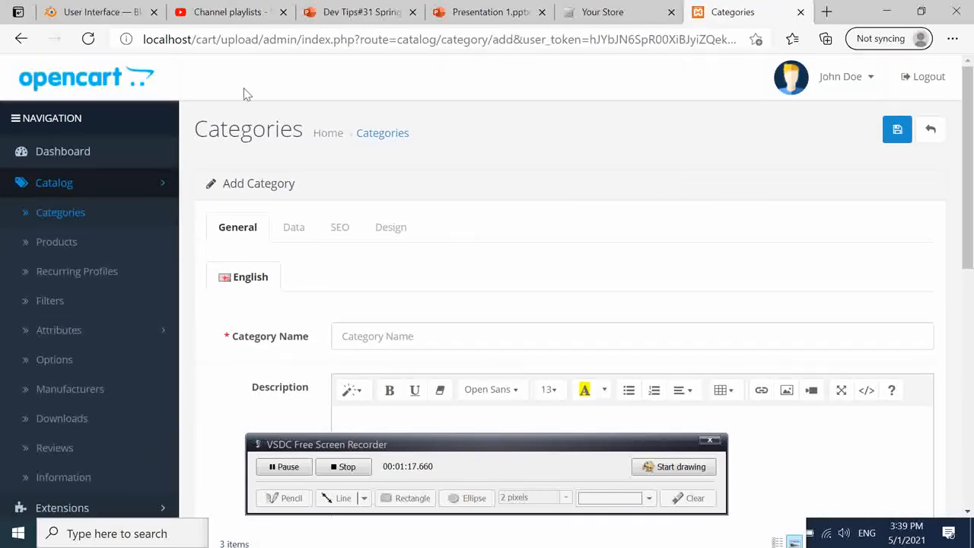
mouse_move(67, 216)
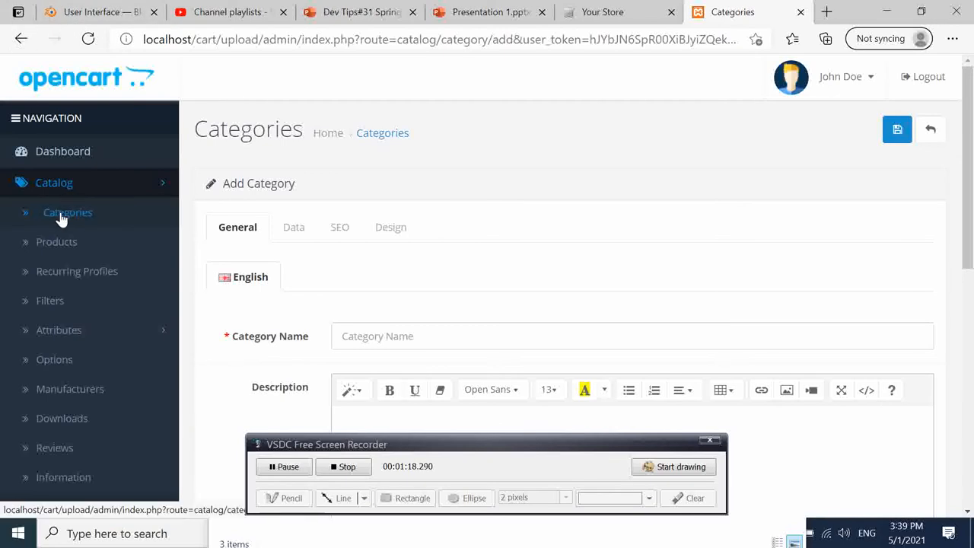
click(67, 213)
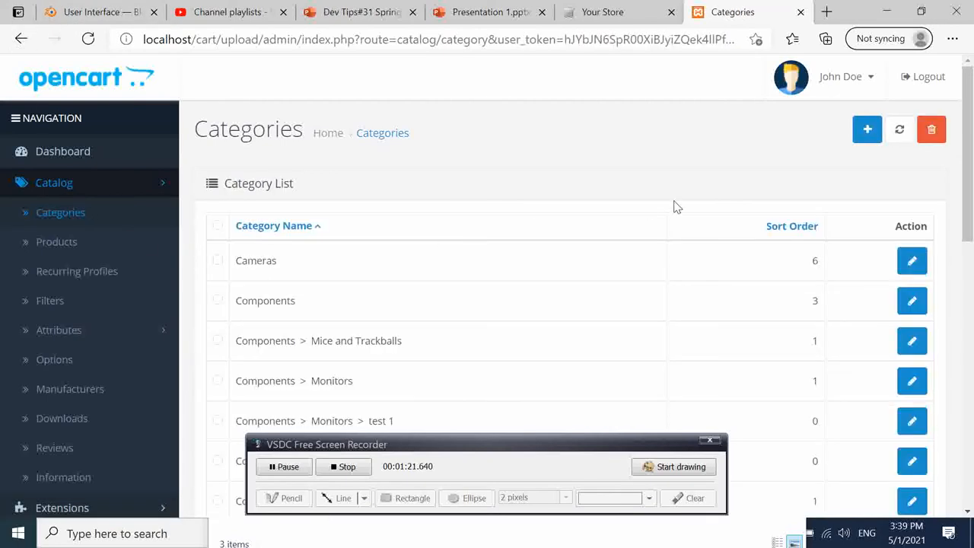
mouse_move(67, 227)
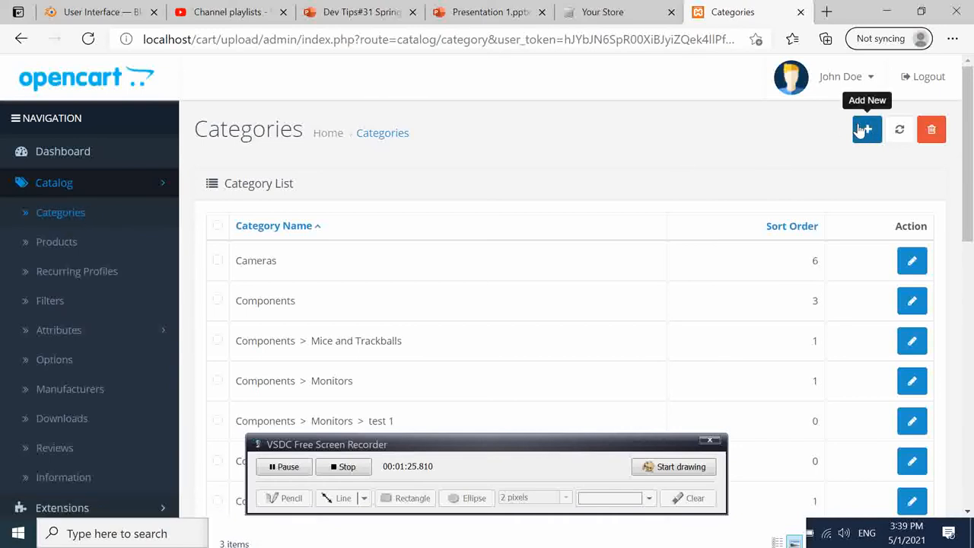
mouse_move(866, 130)
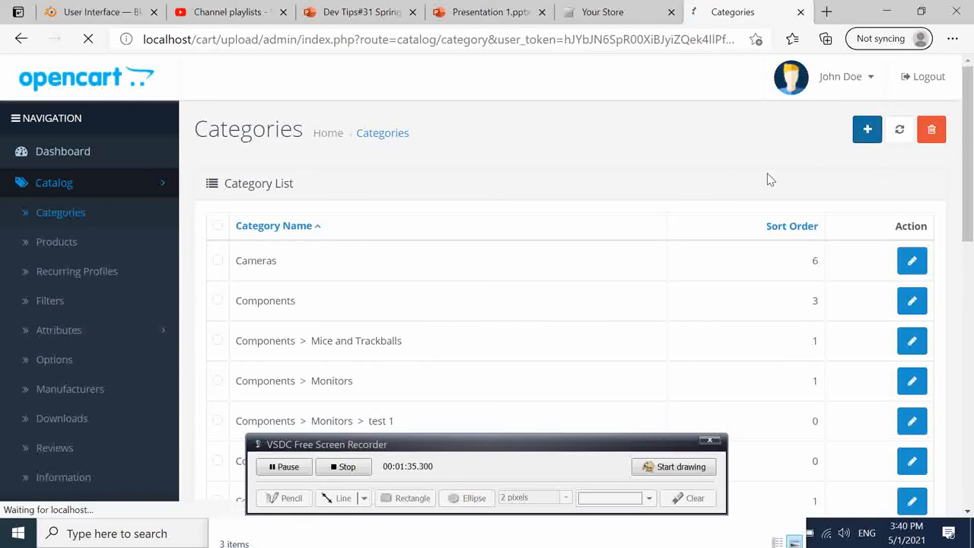
Step: Start a new category named TestCat
click(867, 128)
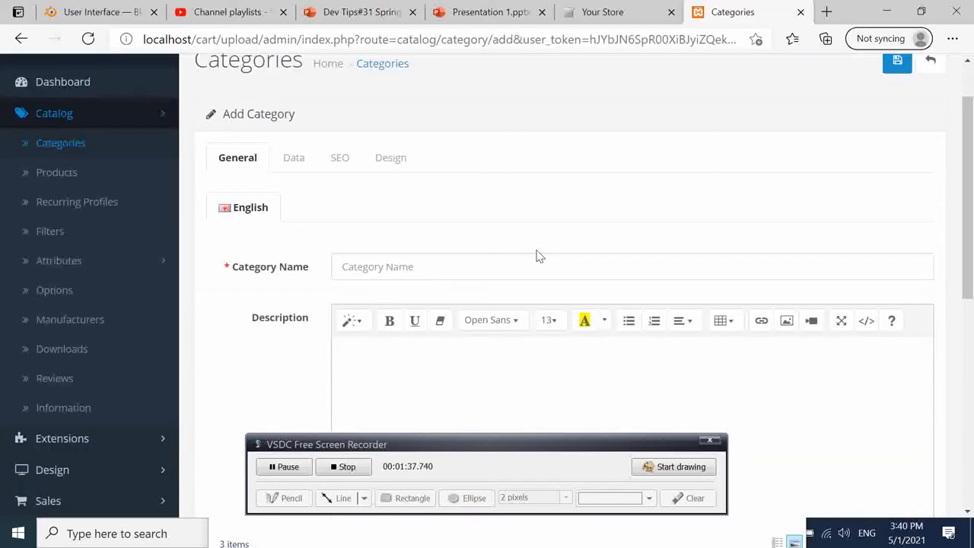
click(408, 267)
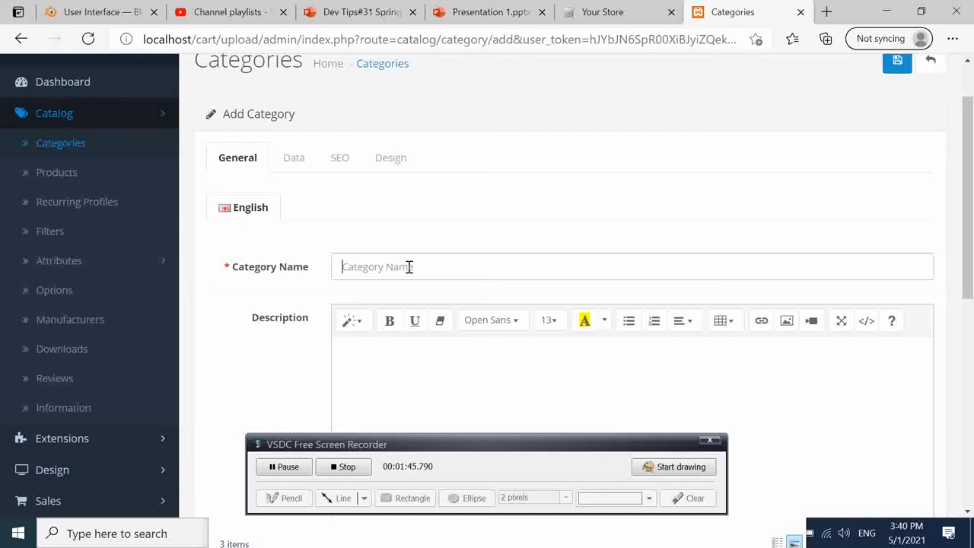
text(TestCa)
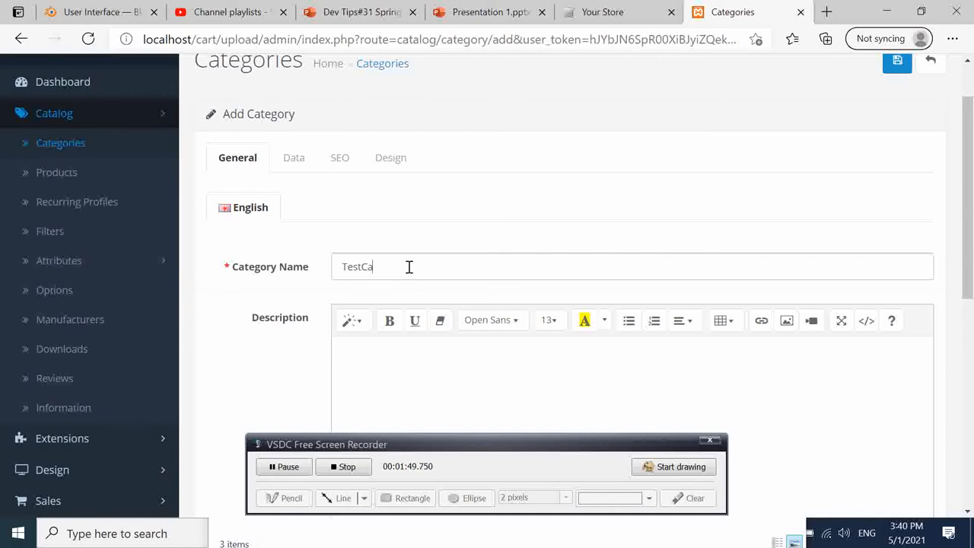
text(t)
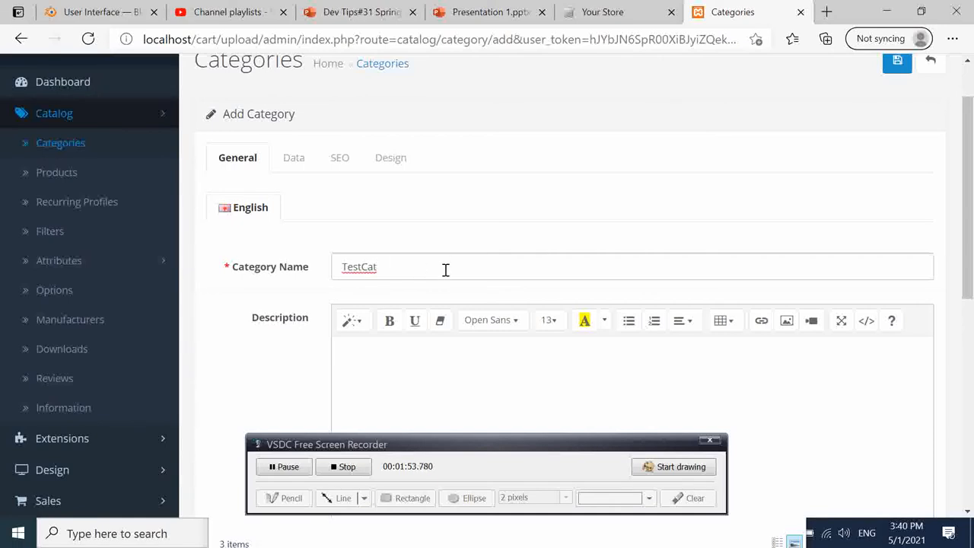
Step: Enter the description 'this our test category to be shown at top menu bar.'
scroll(down, 3)
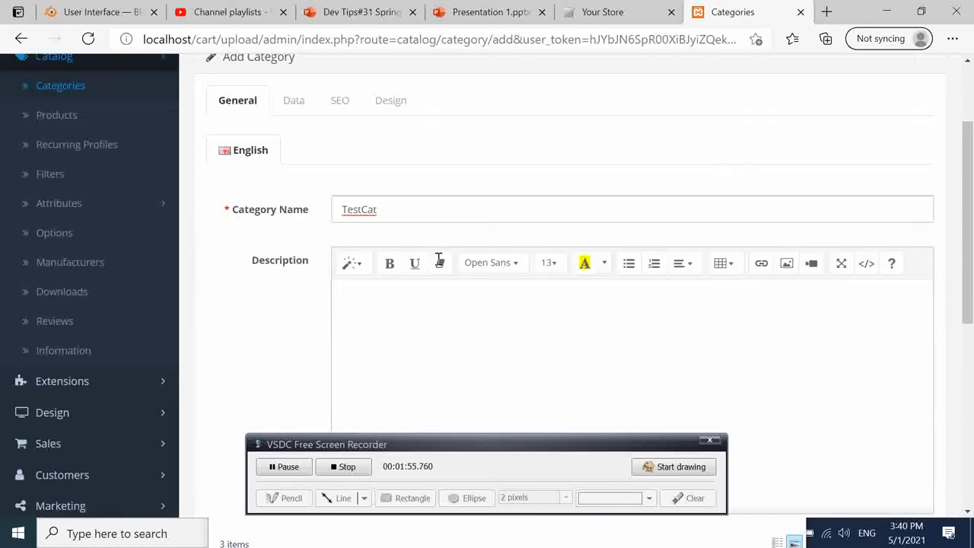
scroll(down, 3)
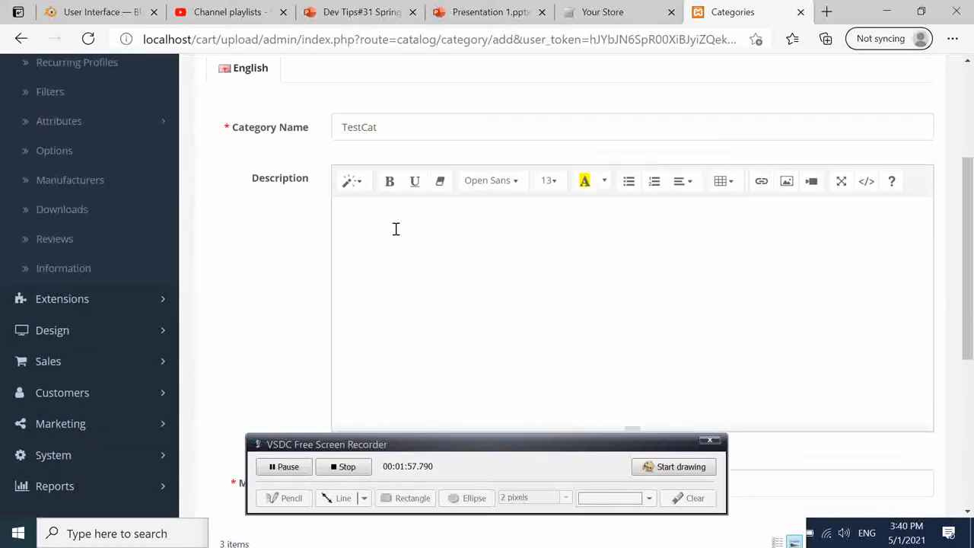
text(th)
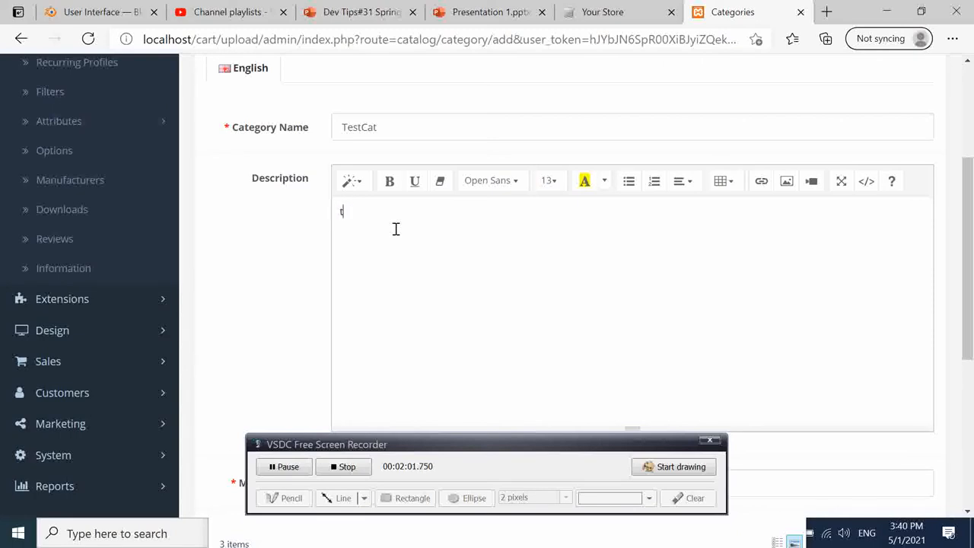
text(his our test category to be sh)
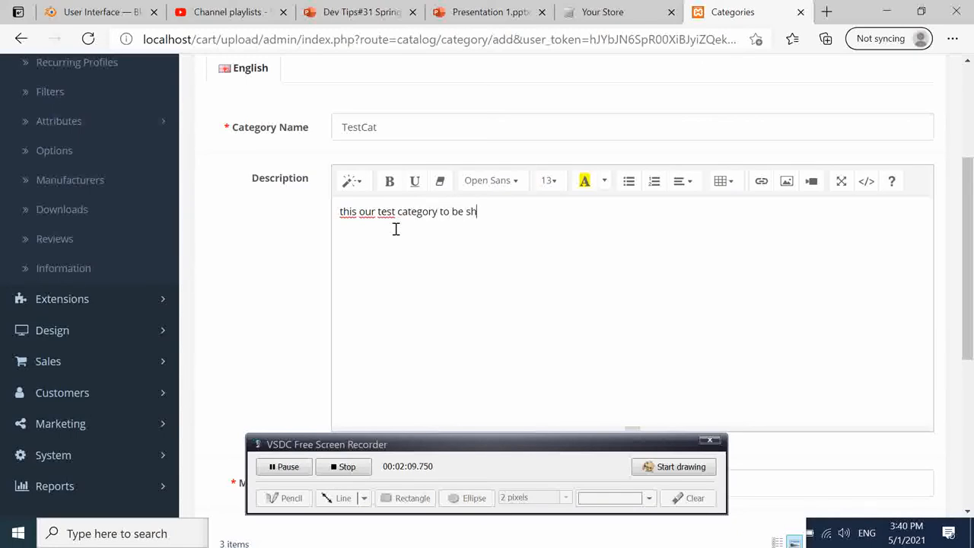
text(own at top menu bar)
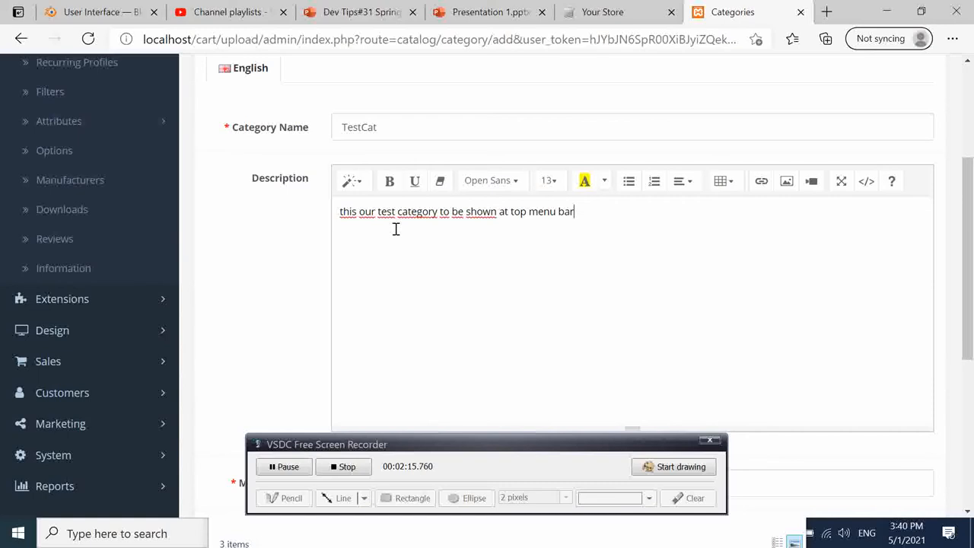
text(.)
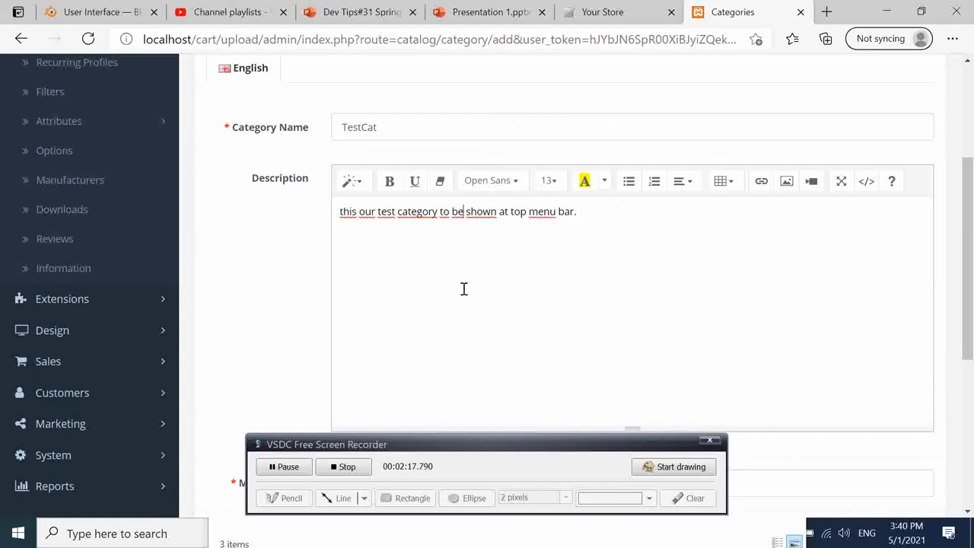
scroll(down, 3)
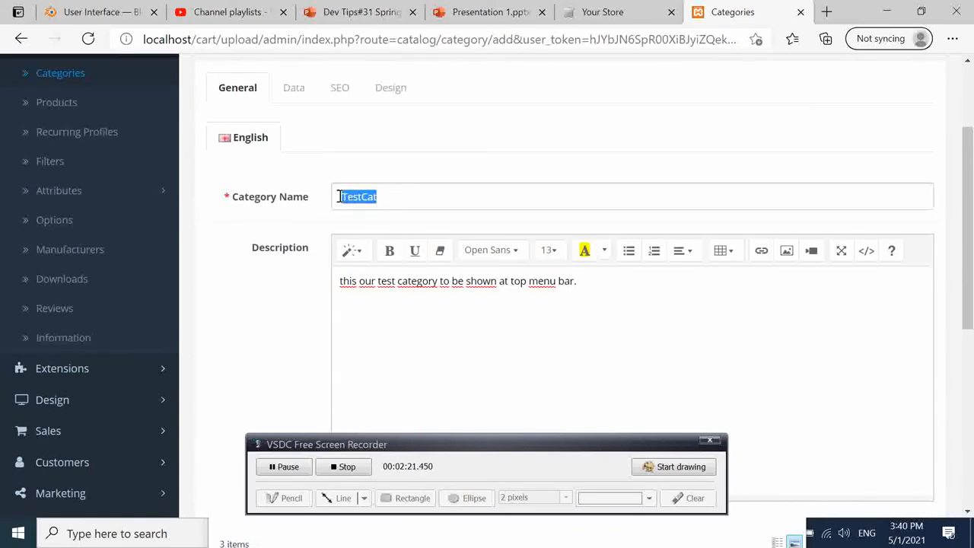
Step: Fill the Meta Tag Title with TestCat to match the category name
scroll(down, 3)
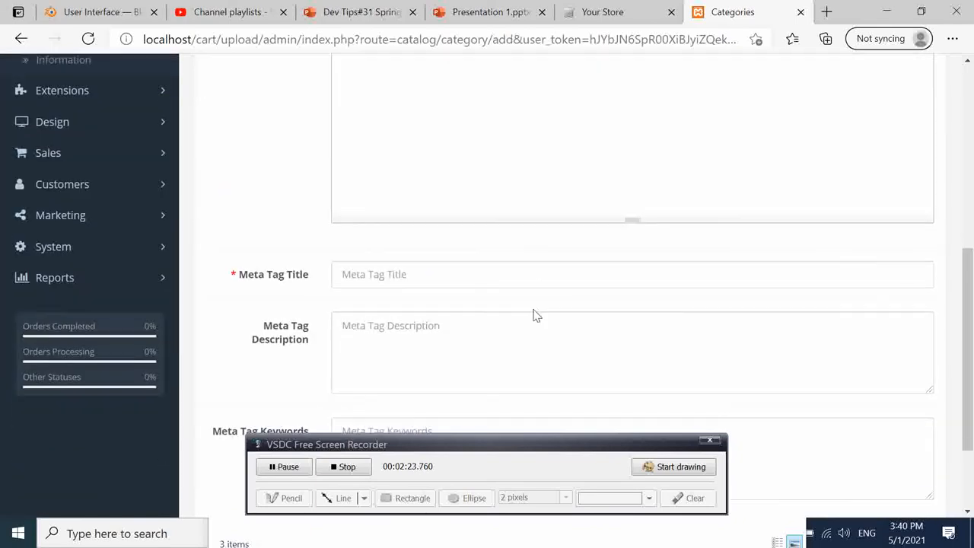
click(423, 274)
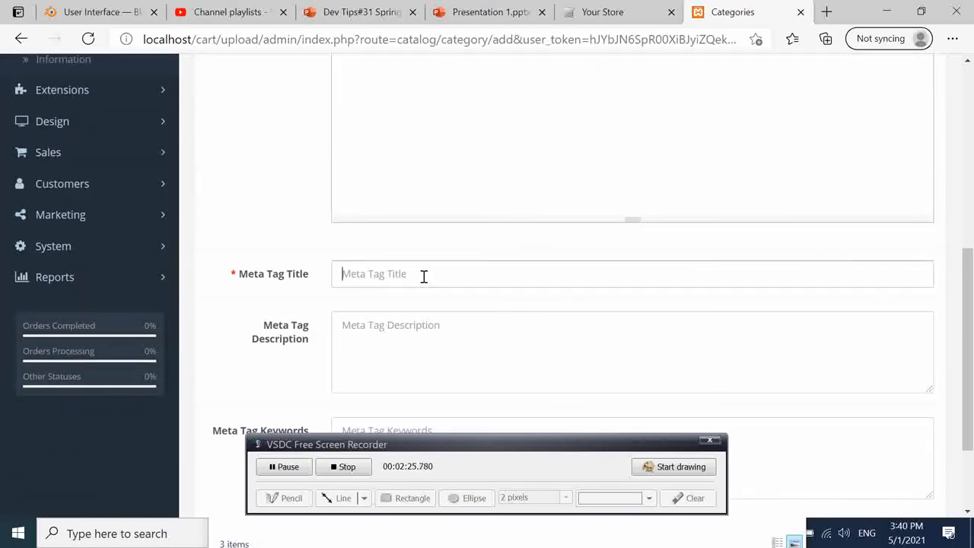
text(TestCat)
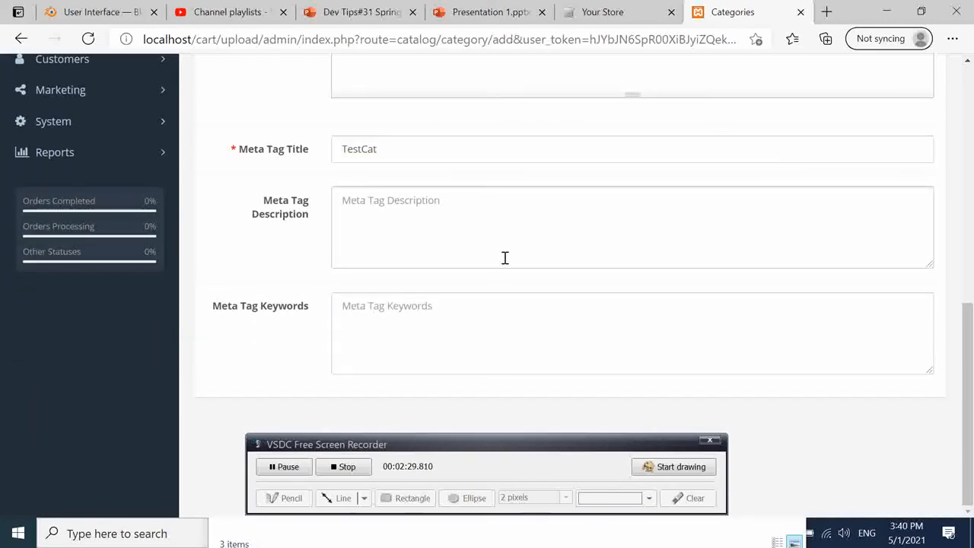
scroll(up, 3)
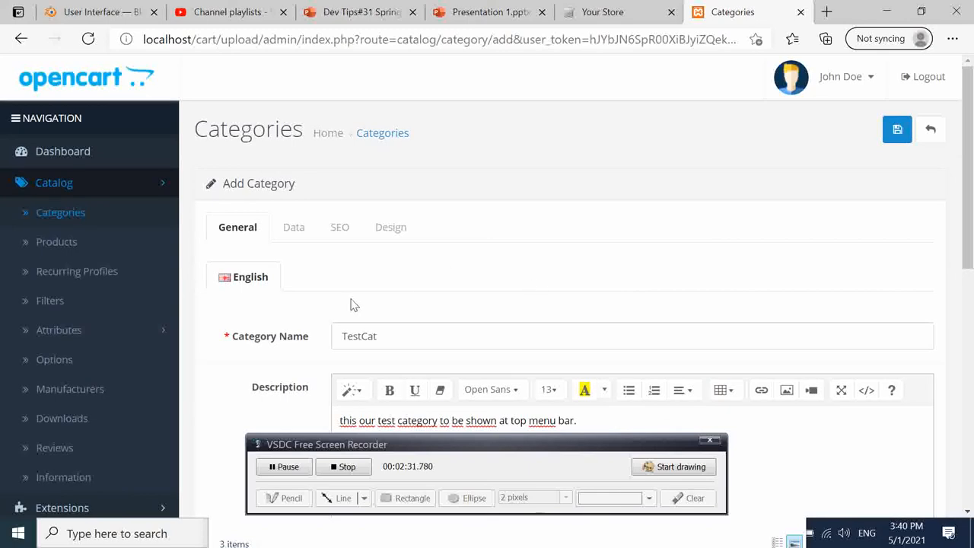
mouse_move(233, 340)
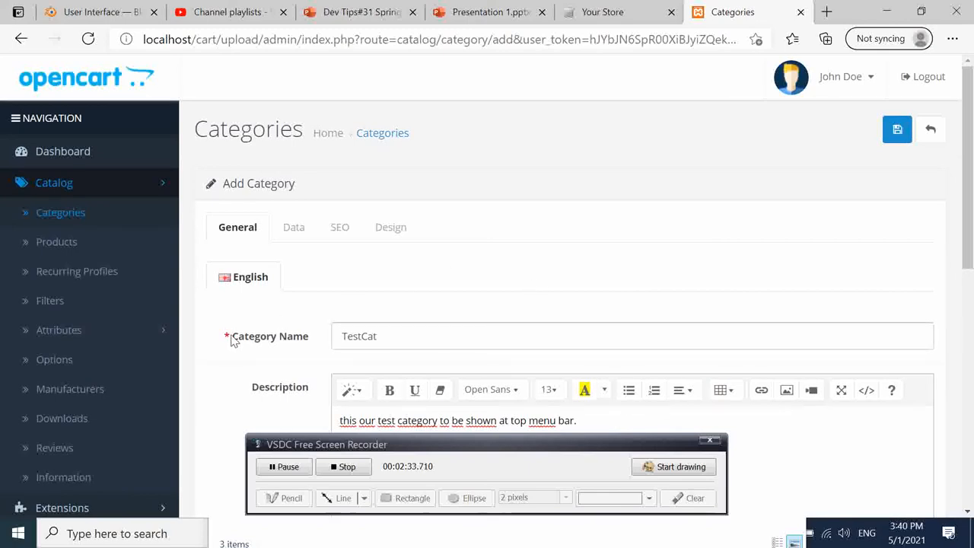
scroll(down, 3)
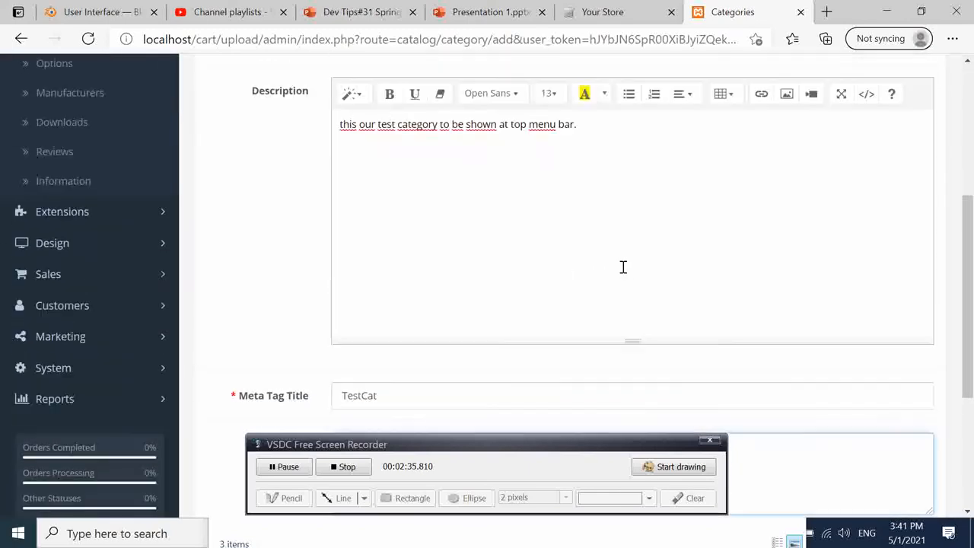
scroll(up, 3)
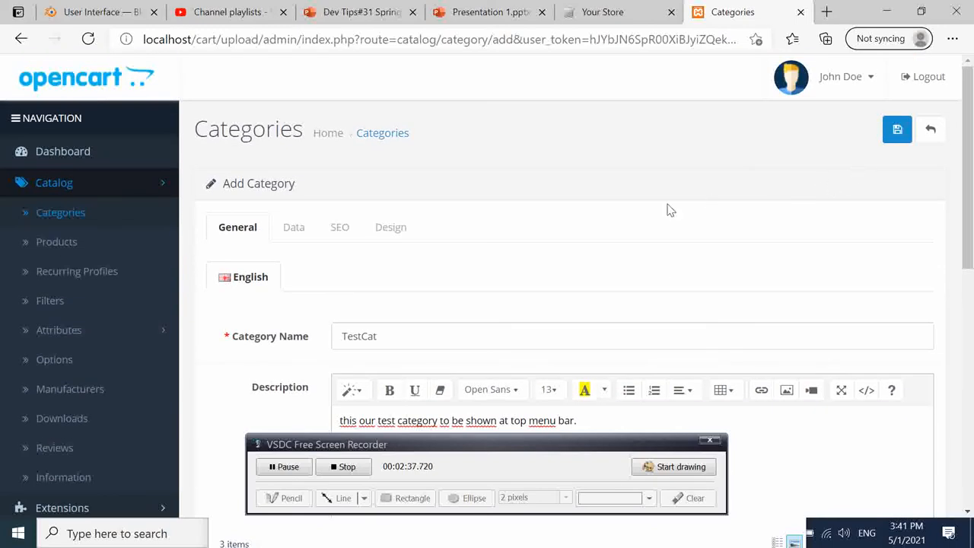
scroll(down, 3)
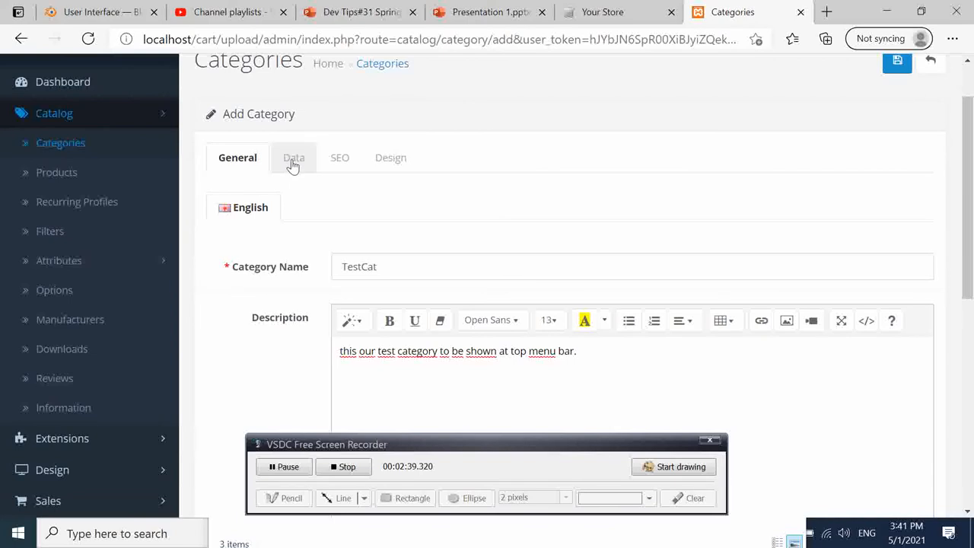
Step: Set the category's Parent to None on the Data settings, making TestCat top-level
click(292, 157)
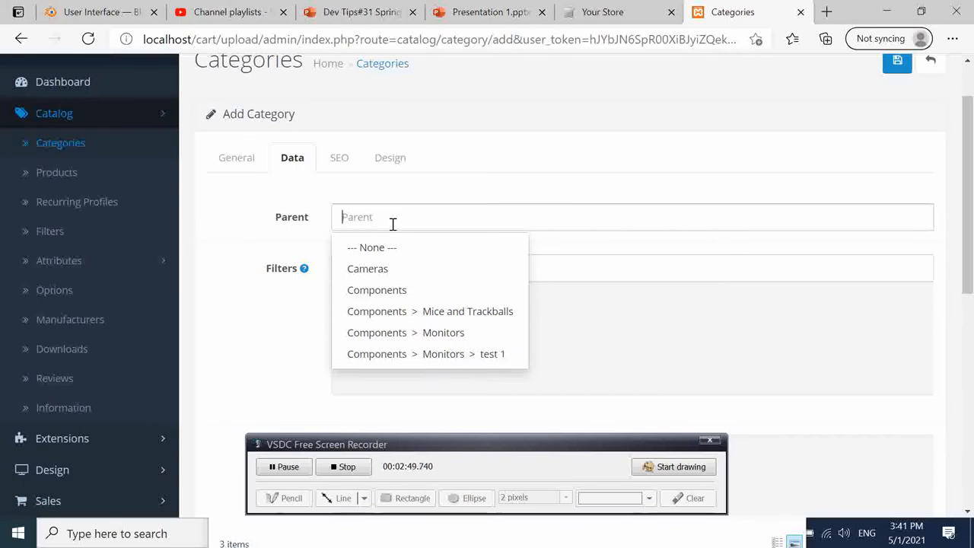
mouse_move(383, 247)
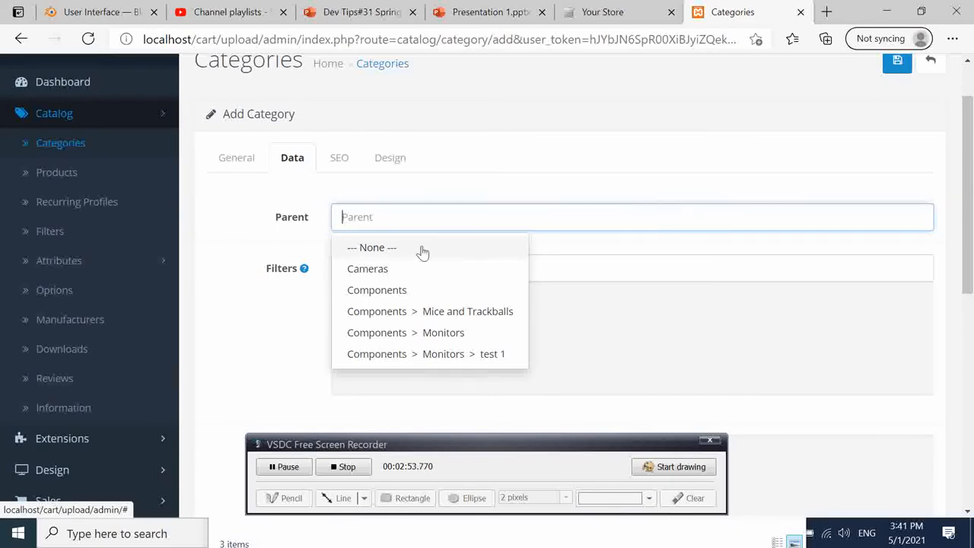
mouse_move(429, 249)
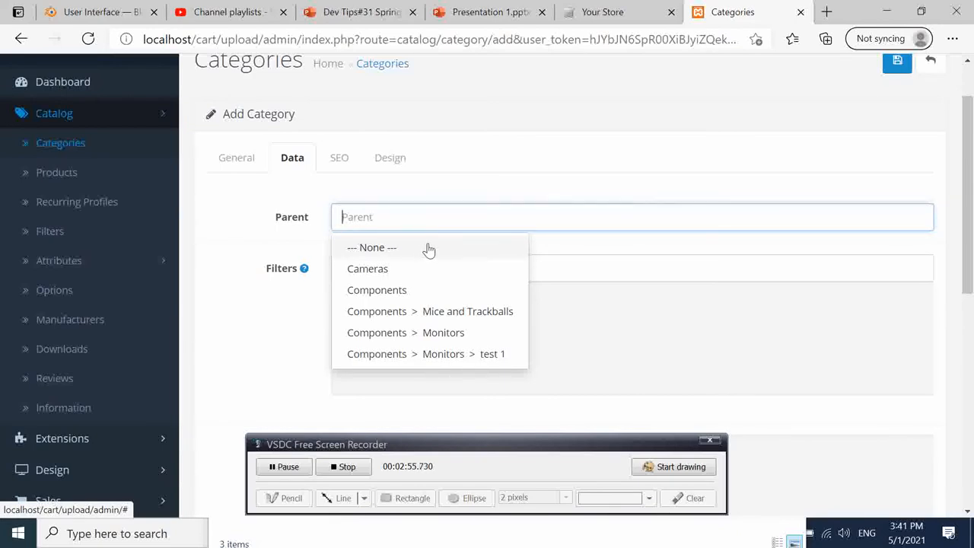
mouse_move(426, 295)
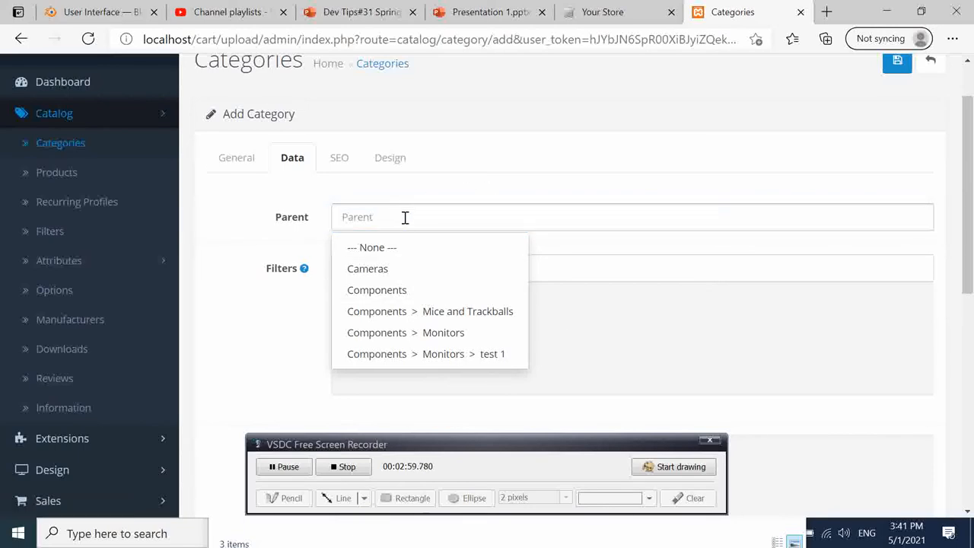
mouse_move(456, 201)
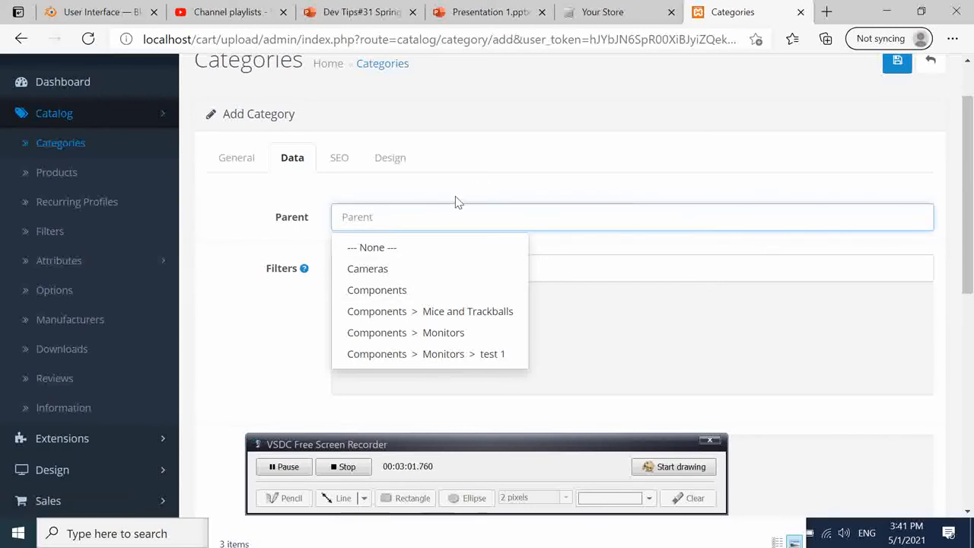
click(371, 246)
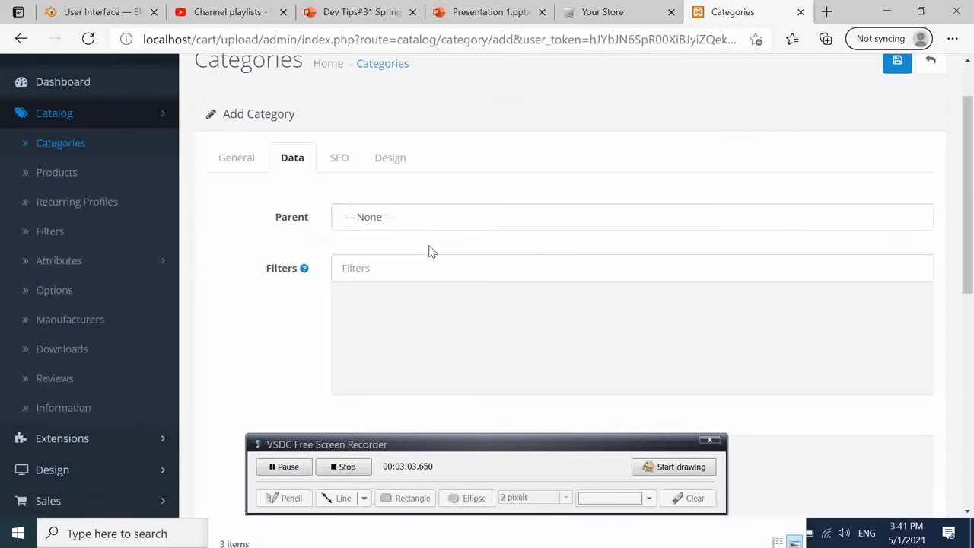
scroll(down, 3)
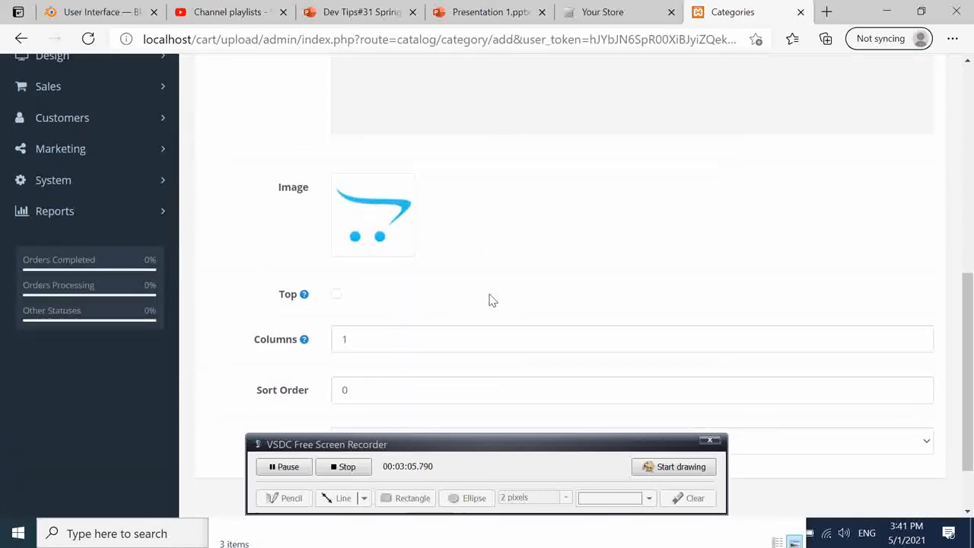
scroll(down, 3)
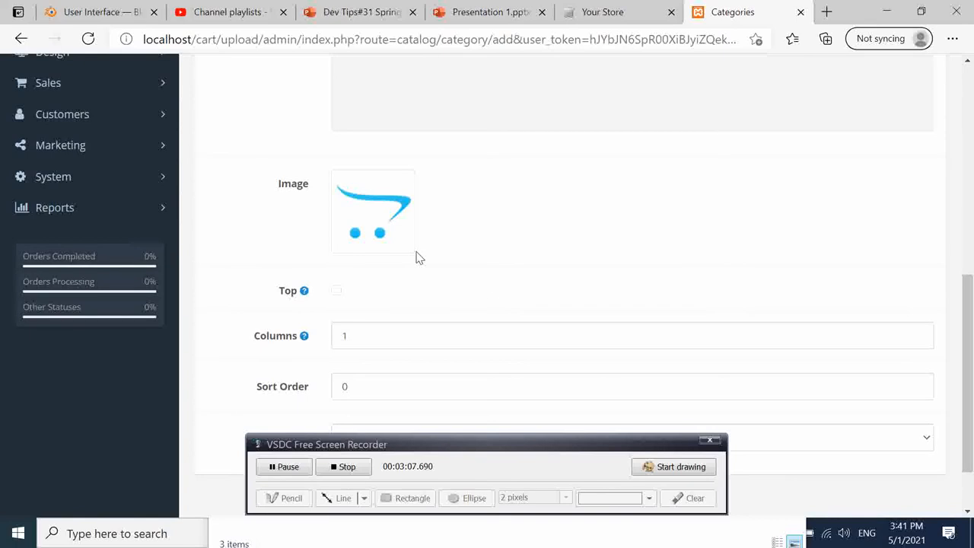
mouse_move(368, 228)
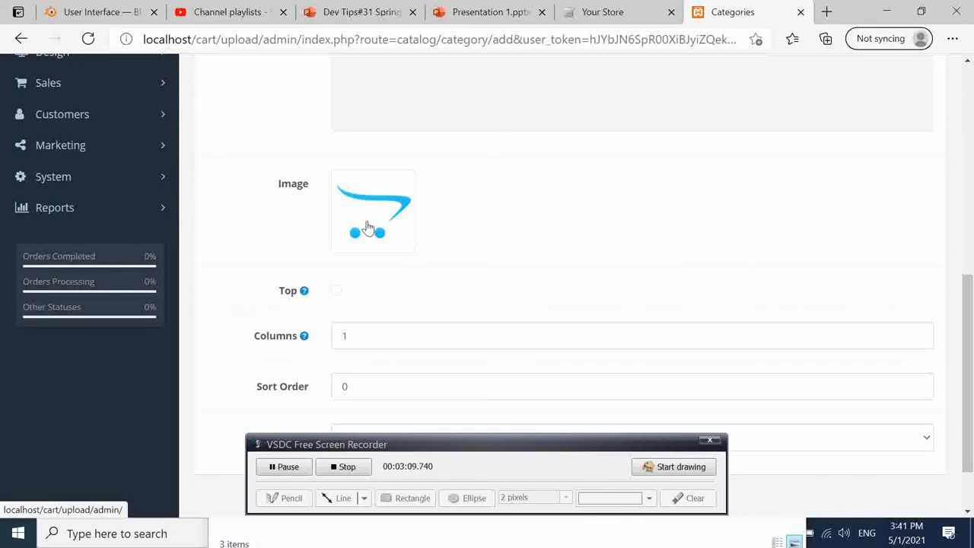
scroll(down, 3)
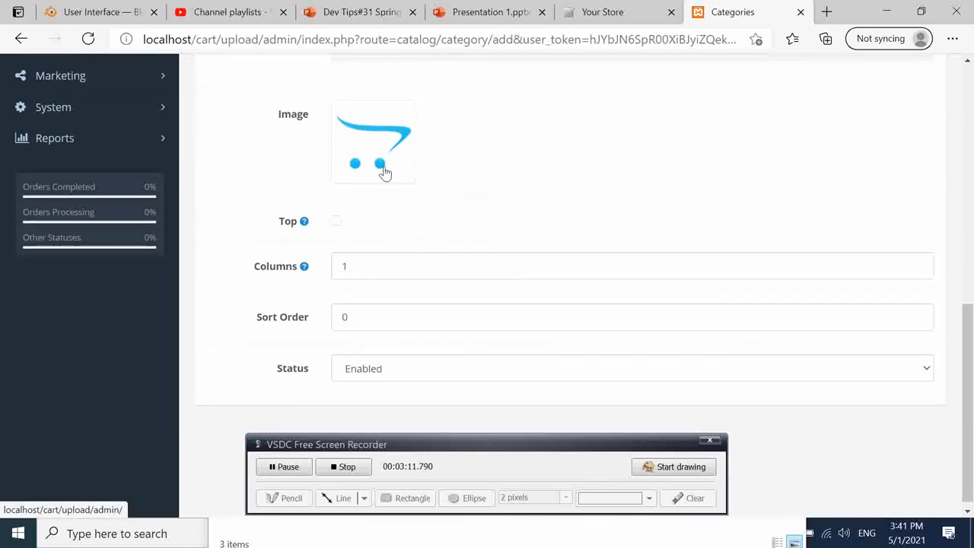
mouse_move(482, 225)
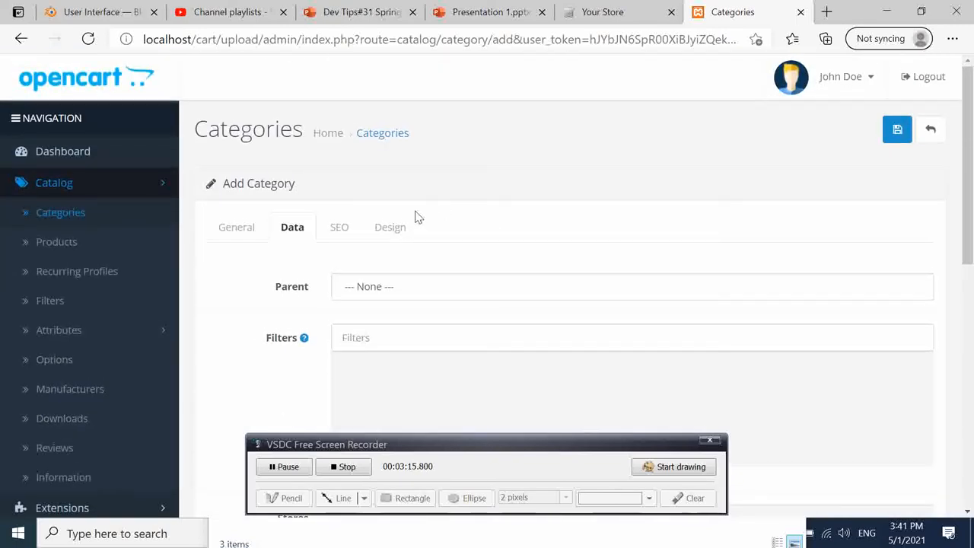
mouse_move(389, 228)
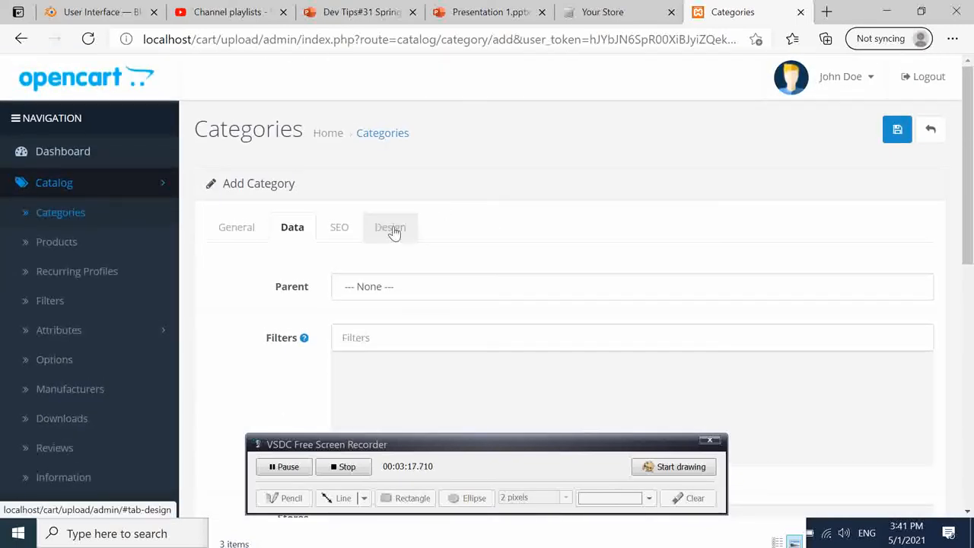
click(389, 226)
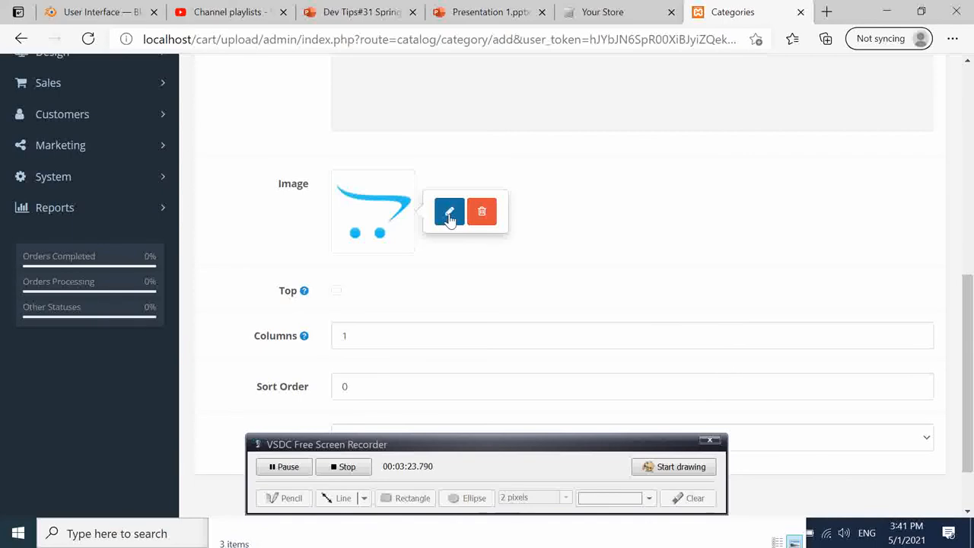
mouse_move(454, 240)
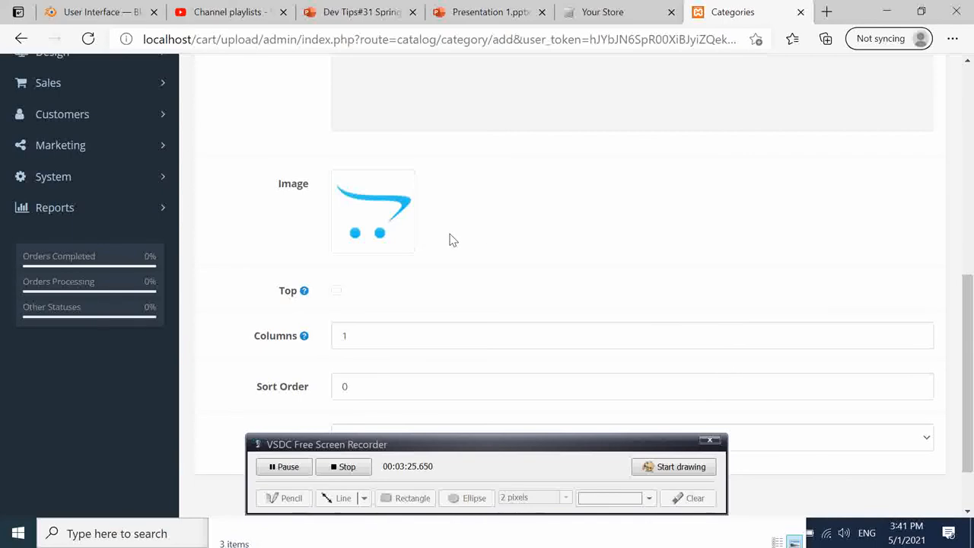
click(371, 210)
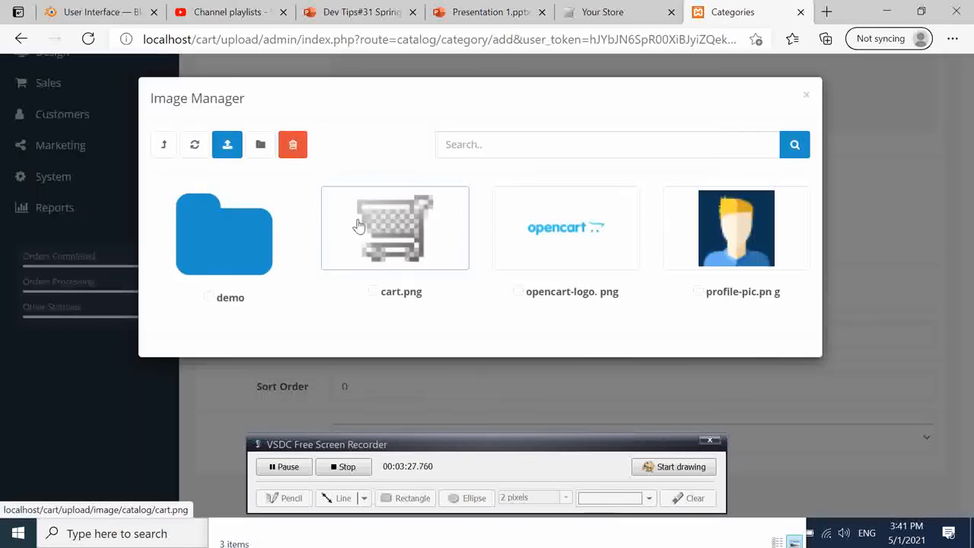
mouse_move(631, 318)
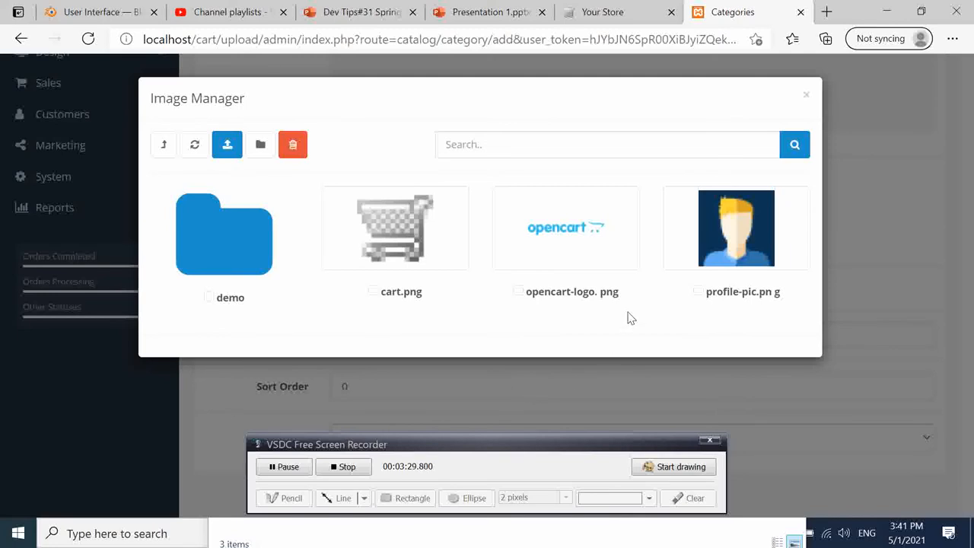
mouse_move(806, 97)
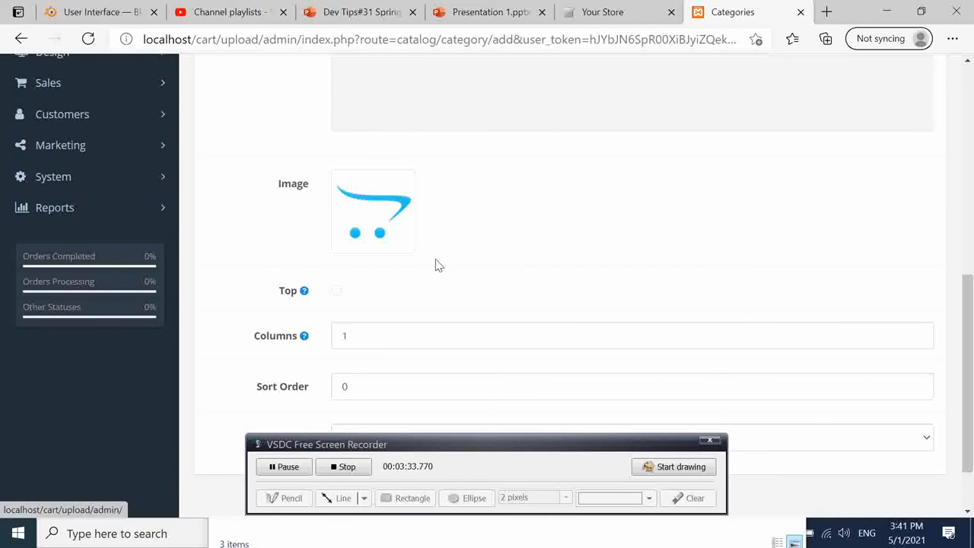
Step: Tick Top so TestCat shows in the storefront's top menu bar
scroll(down, 3)
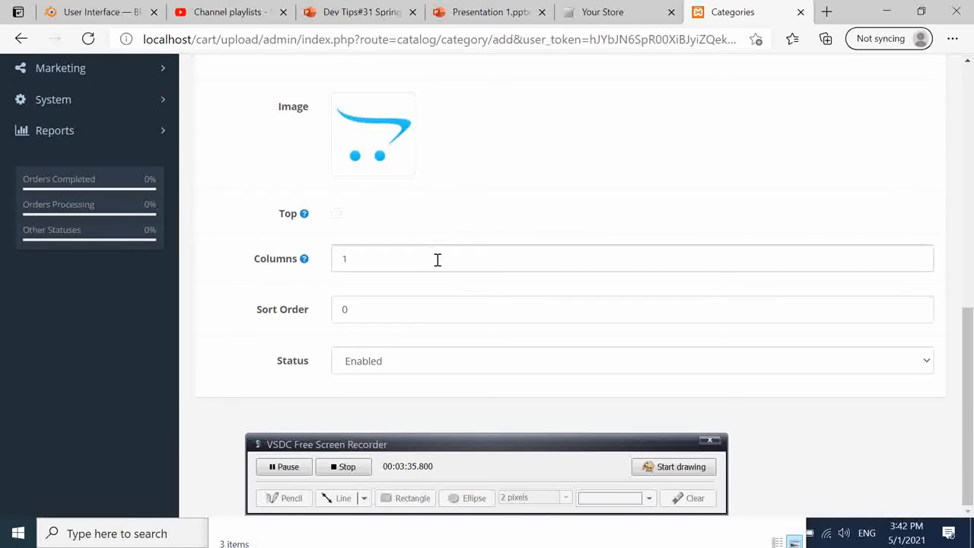
mouse_move(523, 336)
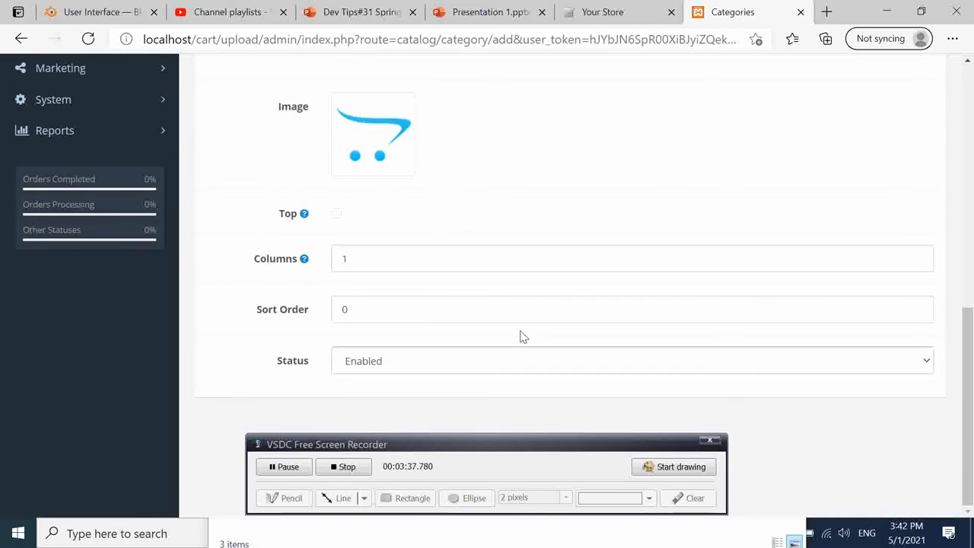
mouse_move(566, 195)
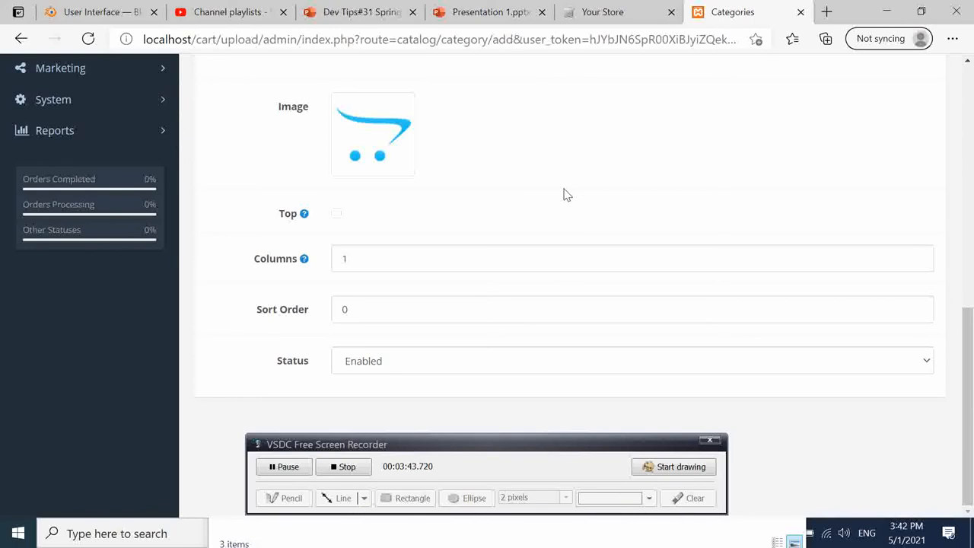
mouse_move(278, 203)
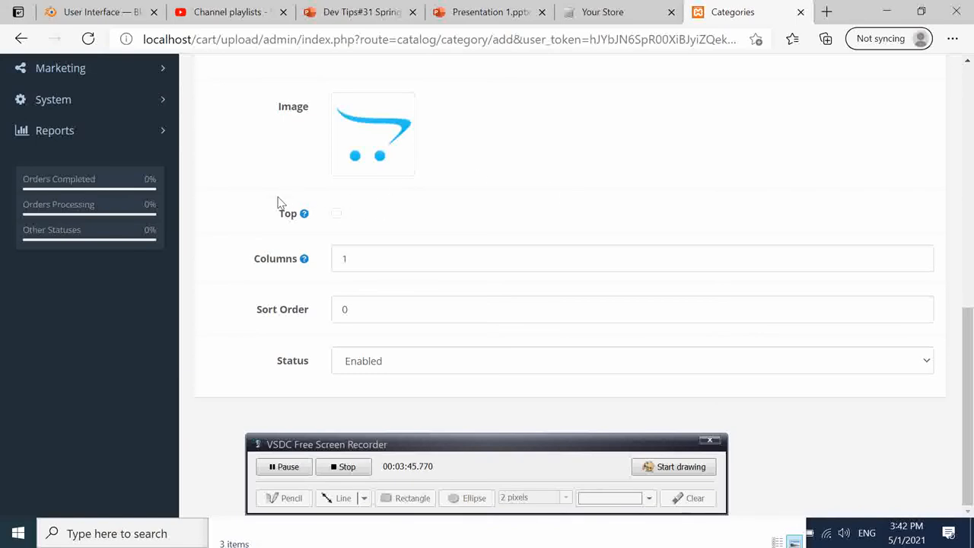
mouse_move(305, 213)
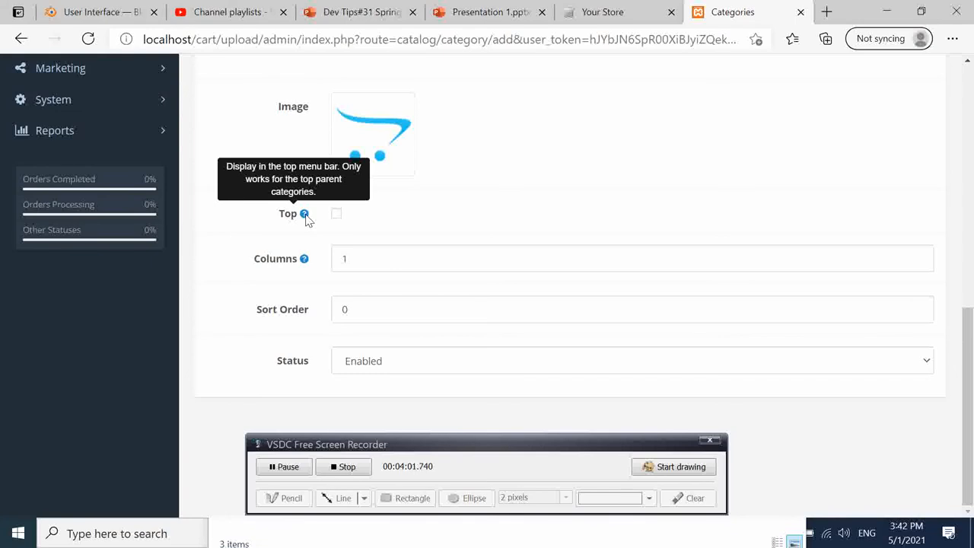
mouse_move(353, 213)
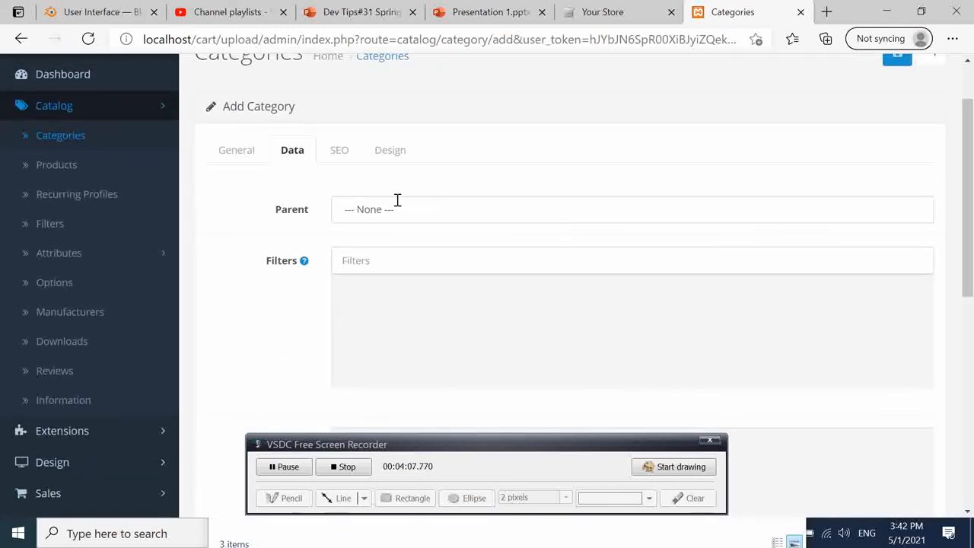
scroll(down, 3)
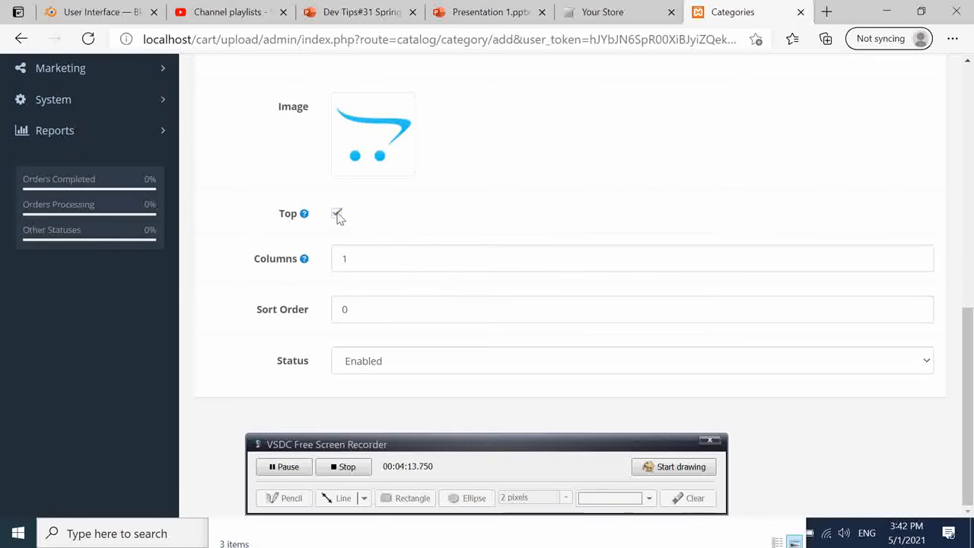
click(336, 213)
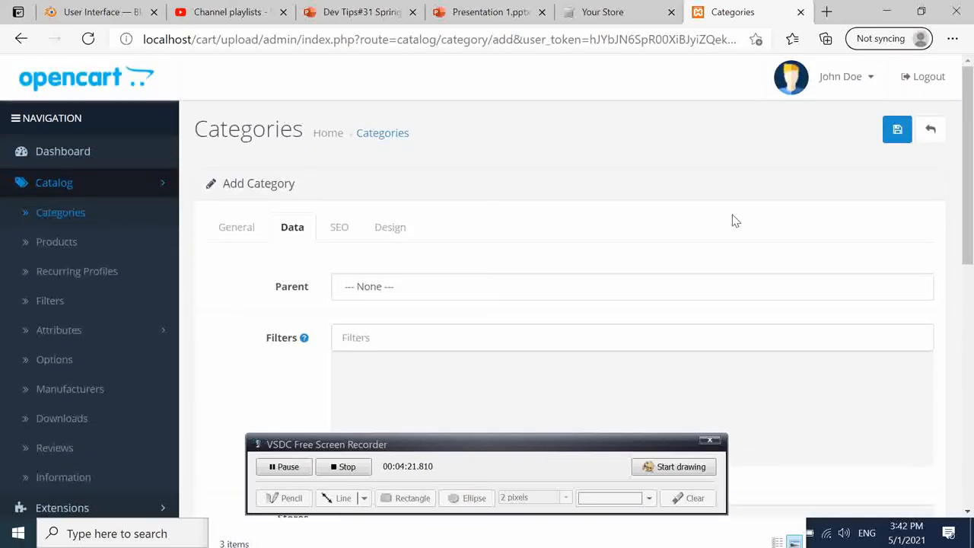
Step: Save TestCat and check the storefront top menu, where it appears before Desktops
click(896, 128)
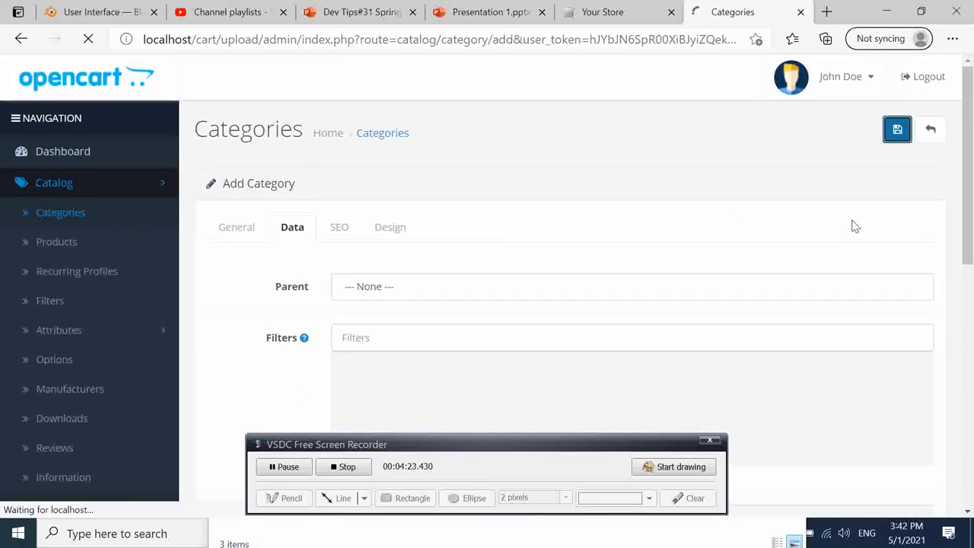
click(896, 128)
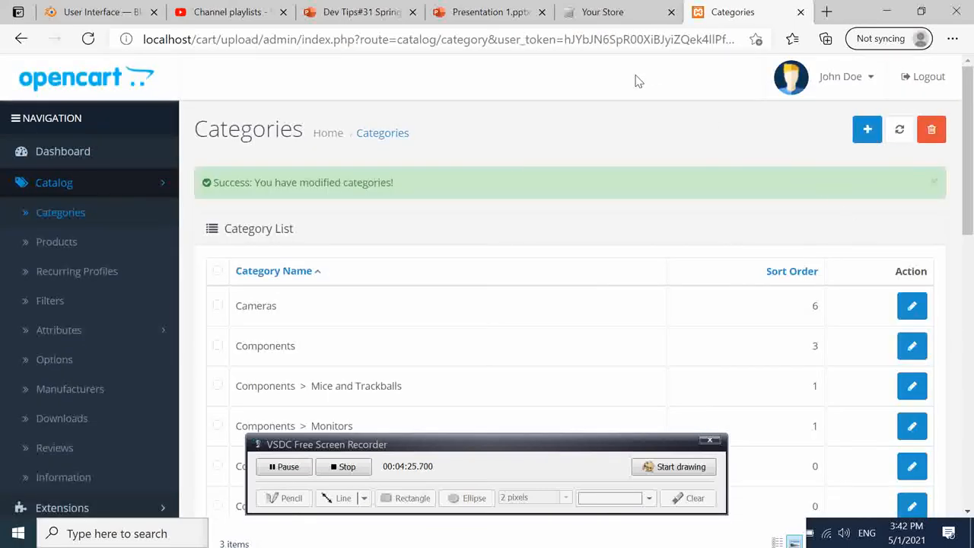
click(614, 12)
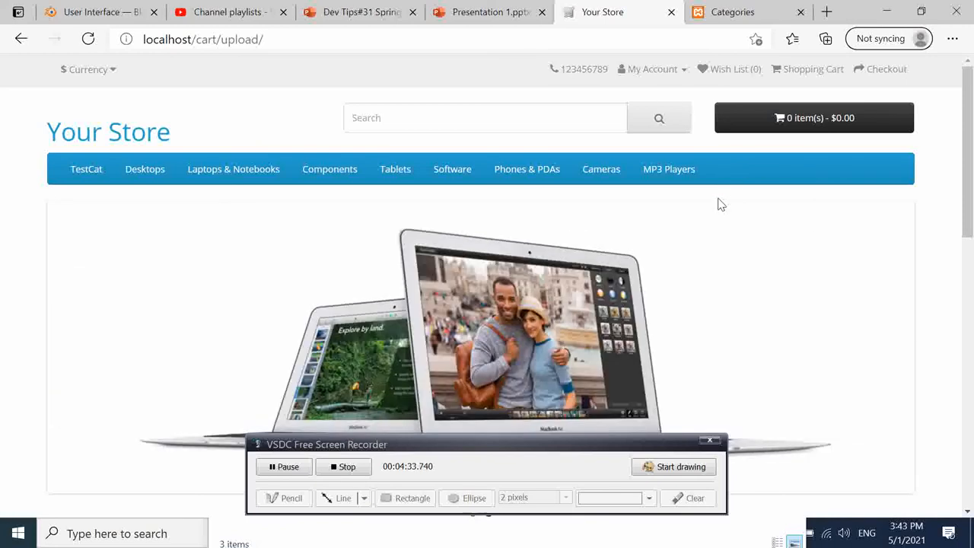
mouse_move(85, 169)
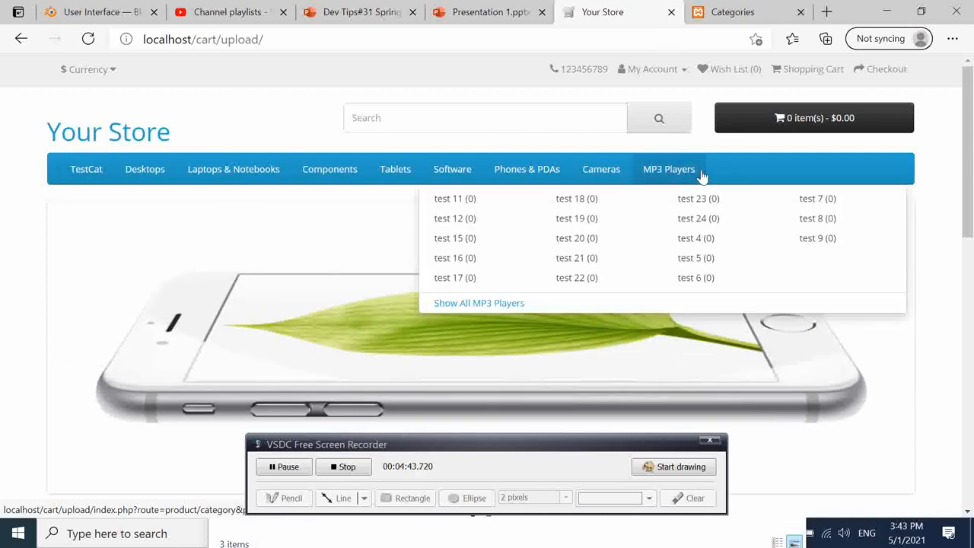
Step: Go to page 2 of the admin category list, where TestCat sits last at sort order 0
click(749, 13)
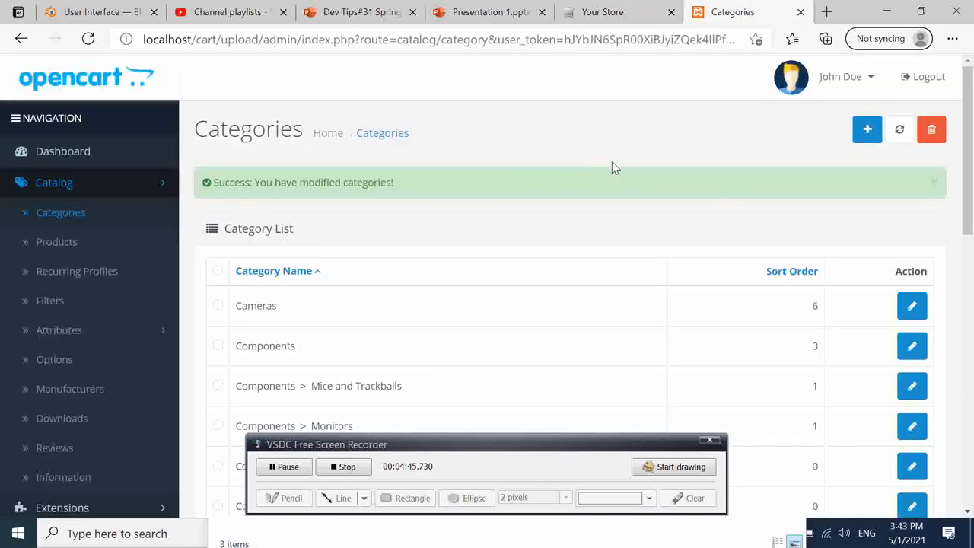
scroll(down, 3)
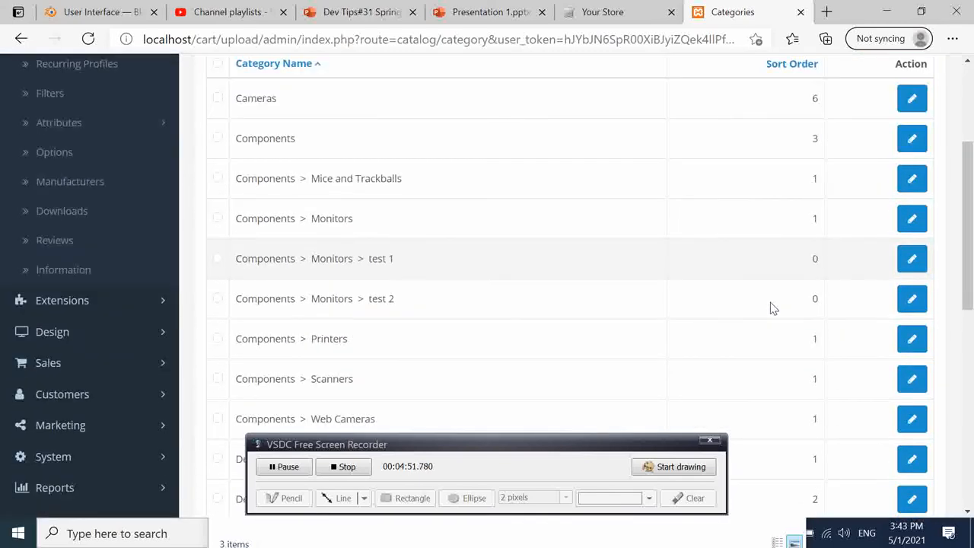
scroll(down, 3)
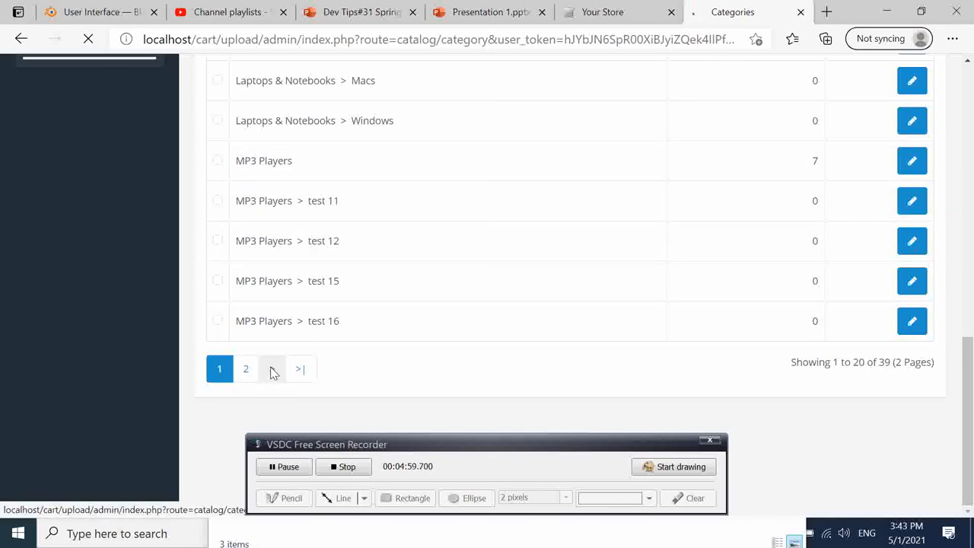
click(245, 369)
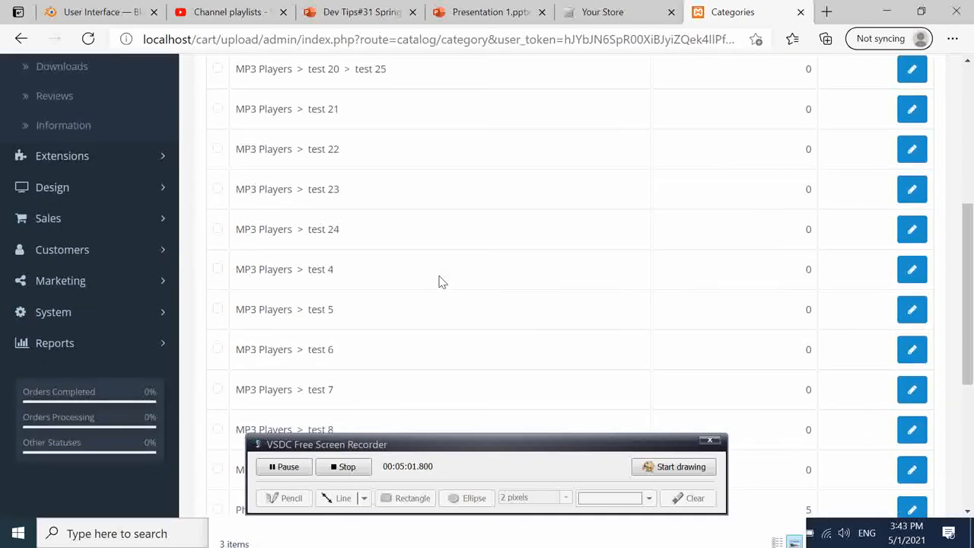
scroll(down, 3)
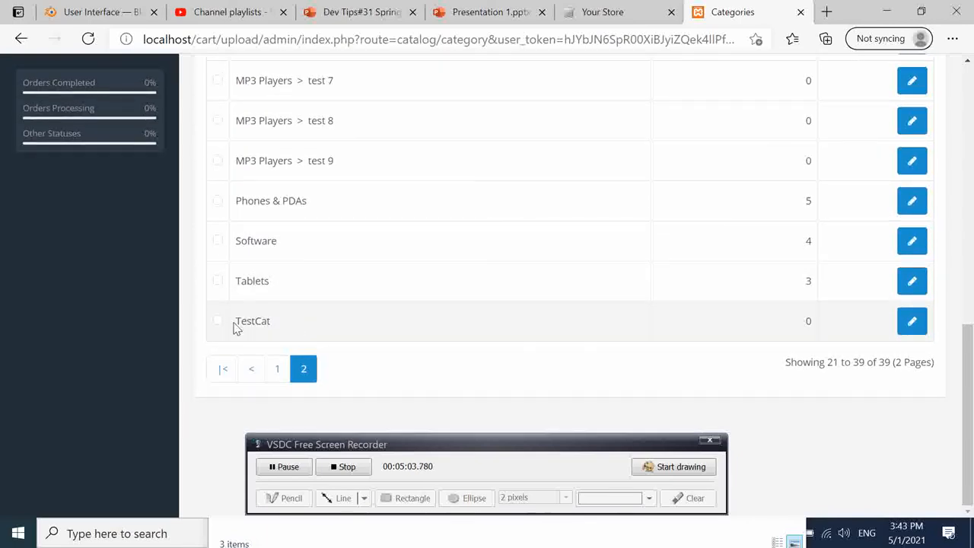
Step: Edit TestCat's Data settings to sort order 8 and save it
click(911, 320)
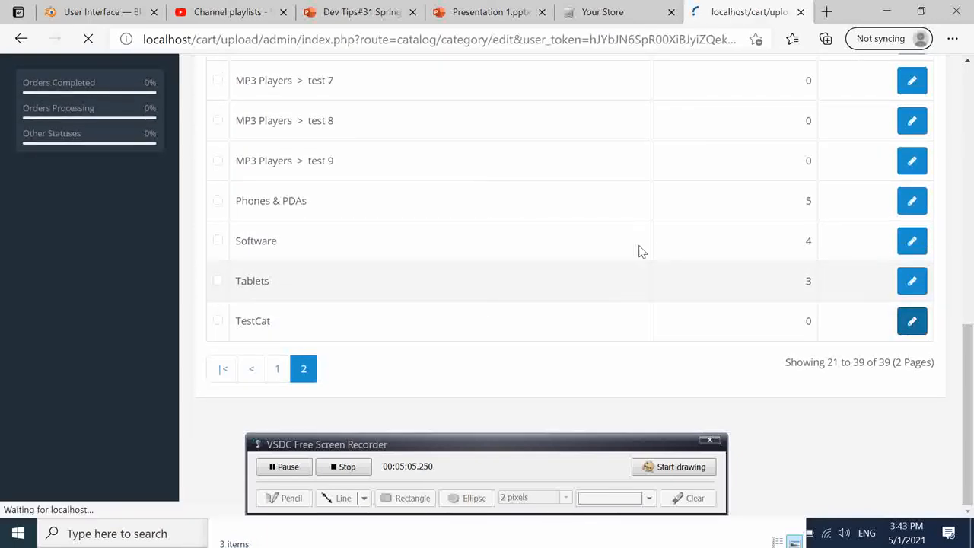
click(911, 321)
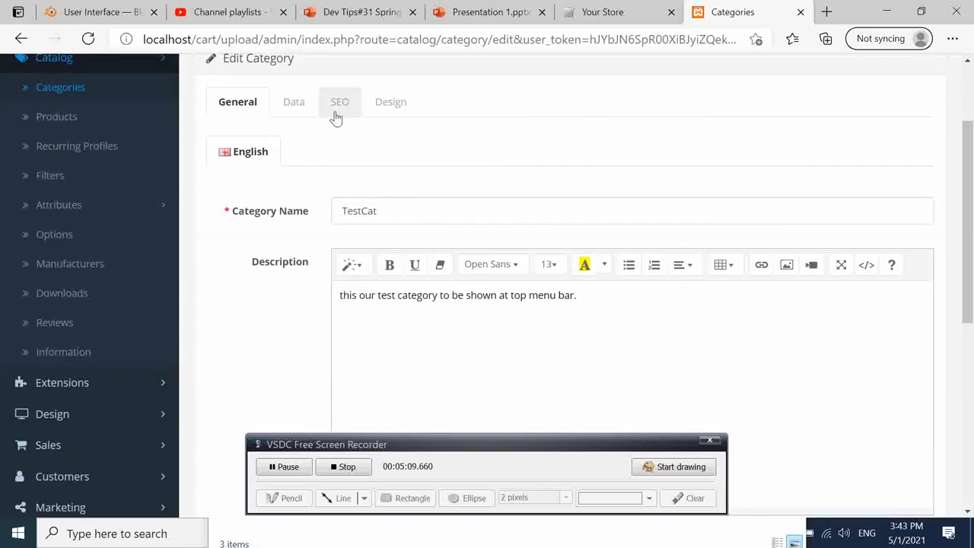
scroll(down, 3)
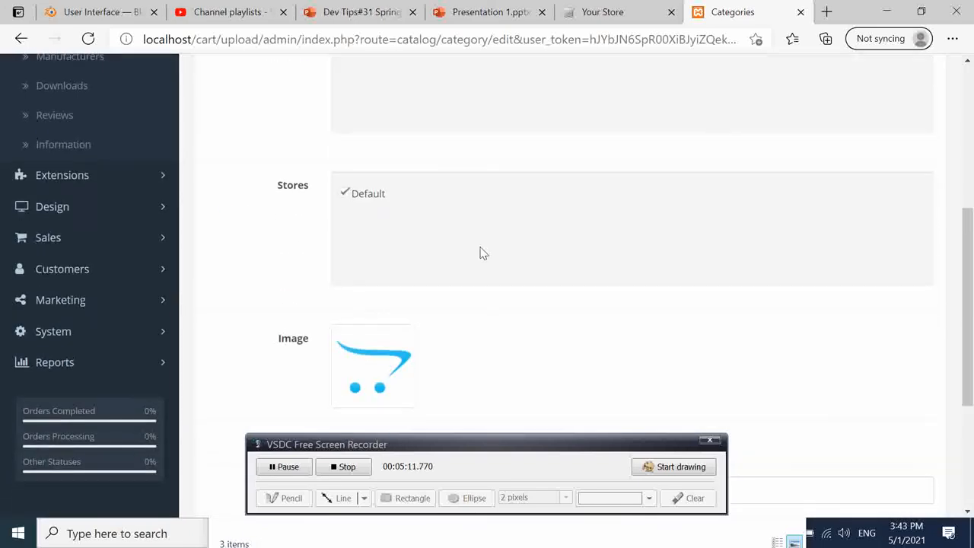
scroll(down, 3)
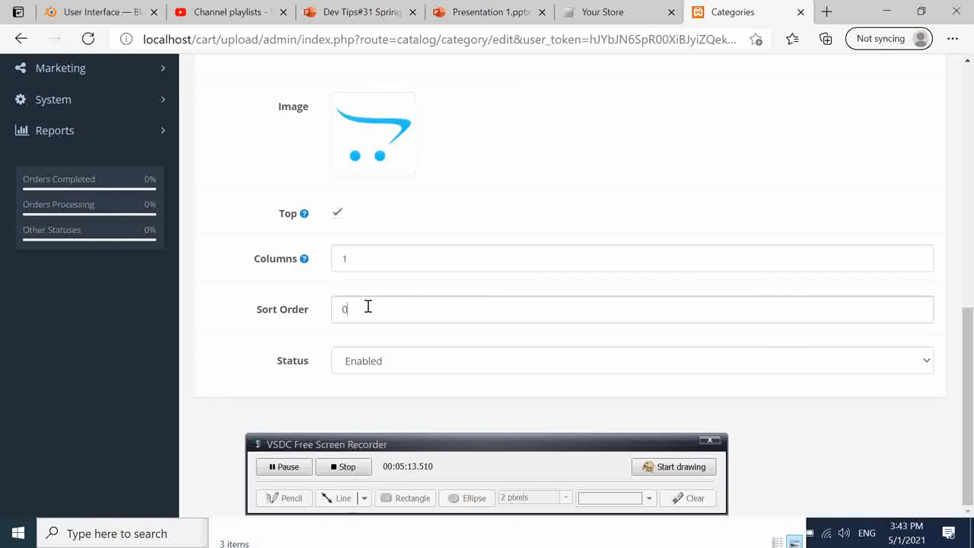
text(8)
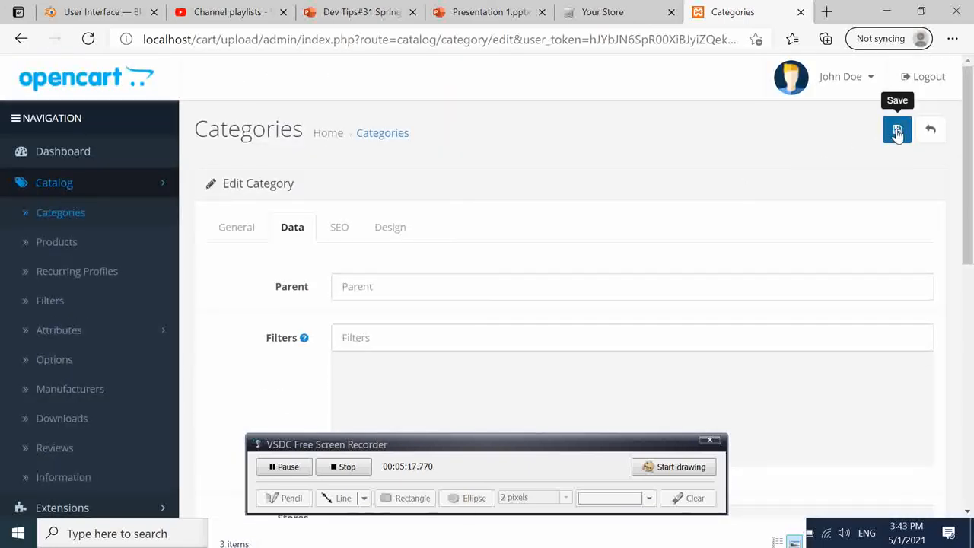
click(896, 129)
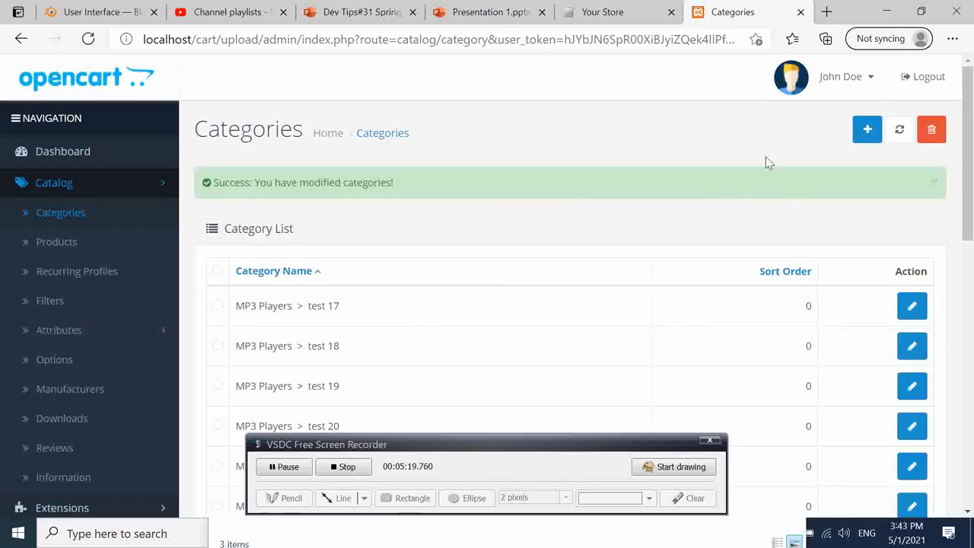
Step: Reload the storefront so TestCat appears last in the top menu, after MP3 Players
click(603, 12)
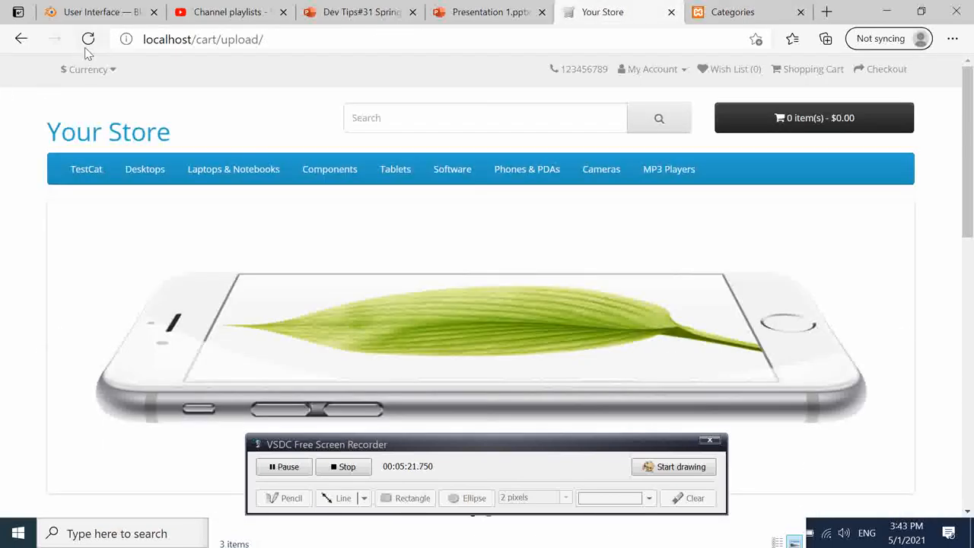
click(88, 39)
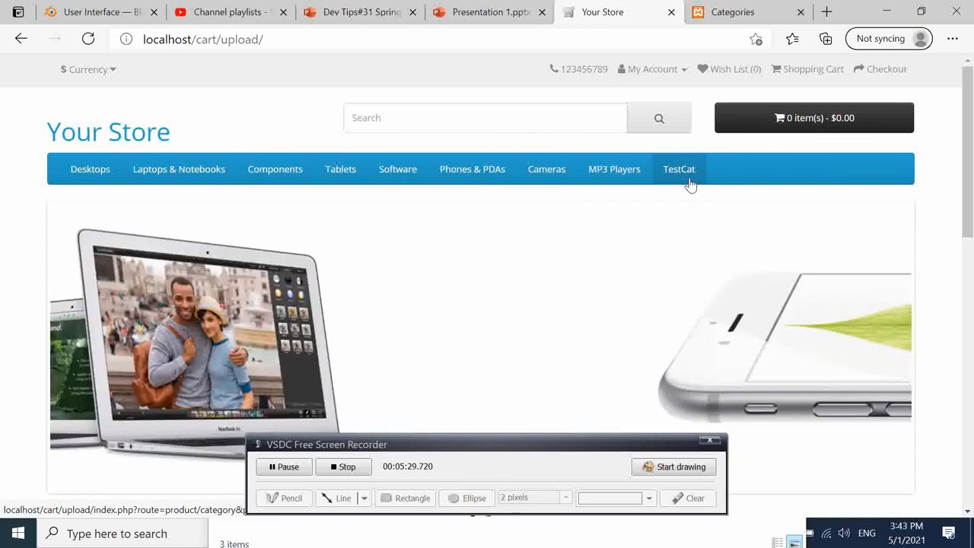
scroll(down, 3)
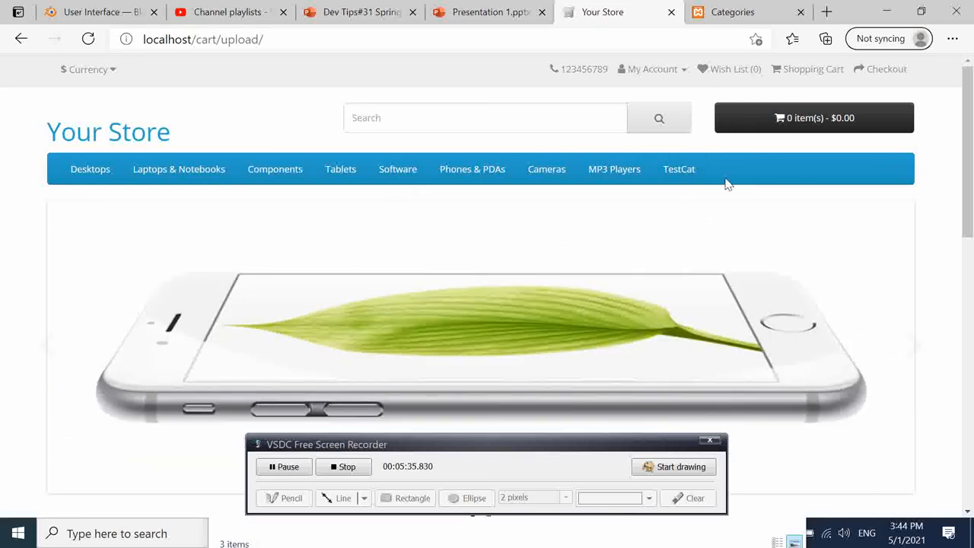
mouse_move(691, 213)
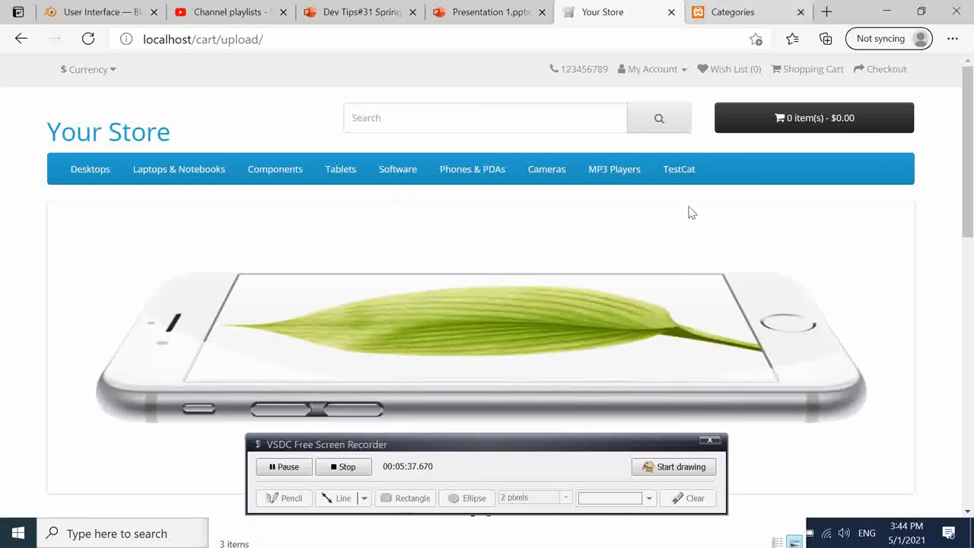
Step: Return to the admin category list and open TestCat for editing
click(740, 12)
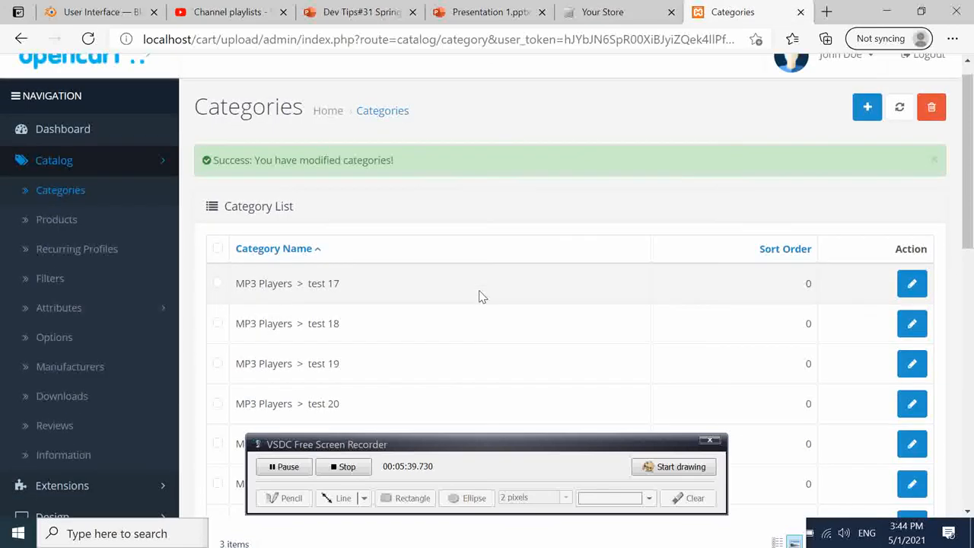
scroll(down, 3)
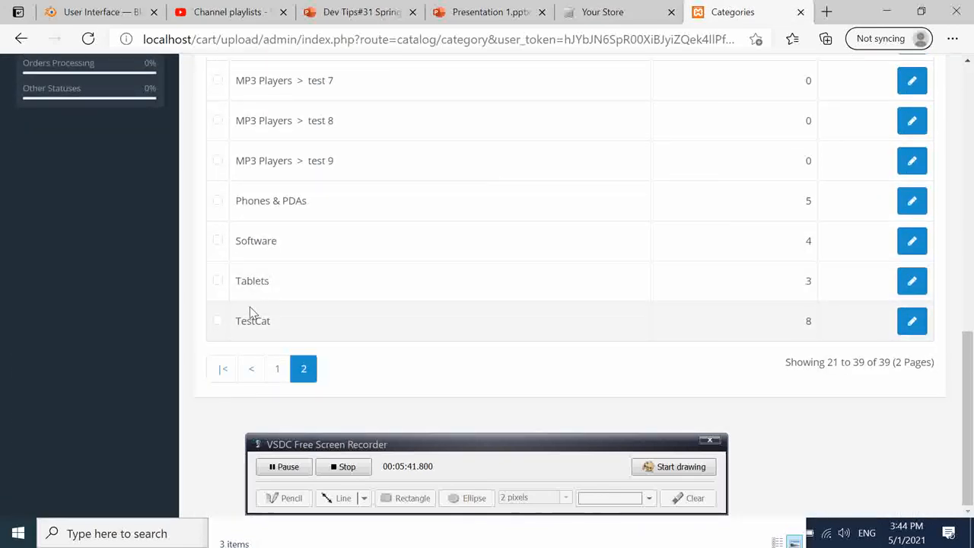
click(218, 320)
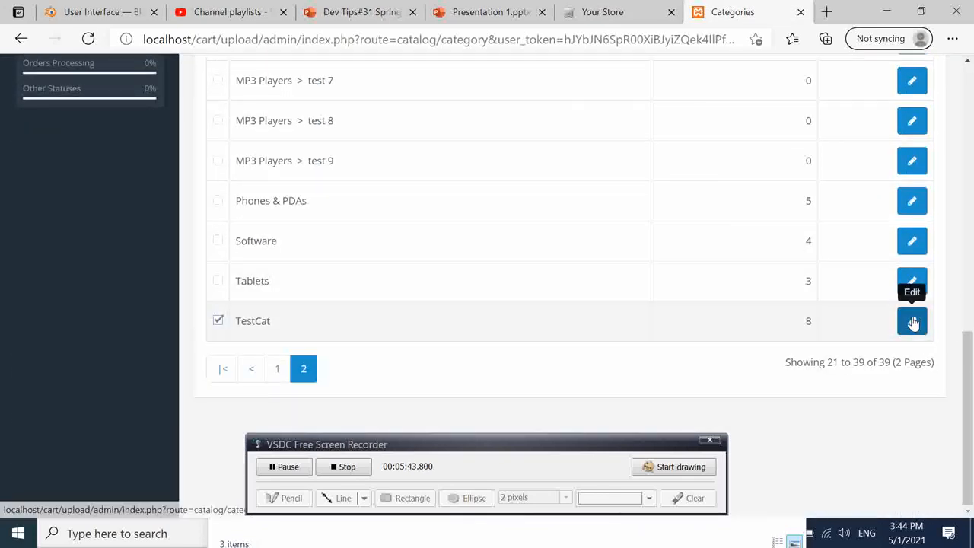
click(911, 321)
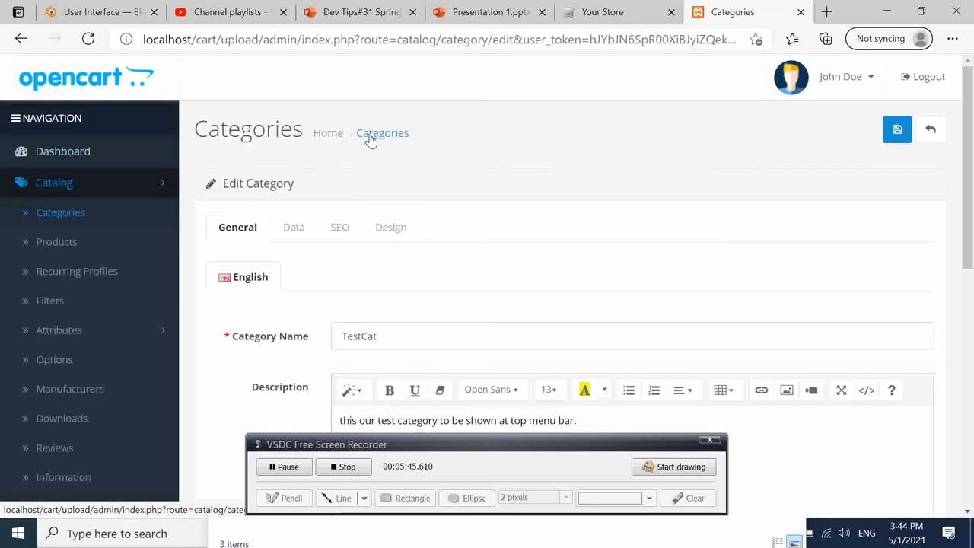
Step: Save TestCat with Top unticked and sort order 8, then show the storefront again
scroll(down, 3)
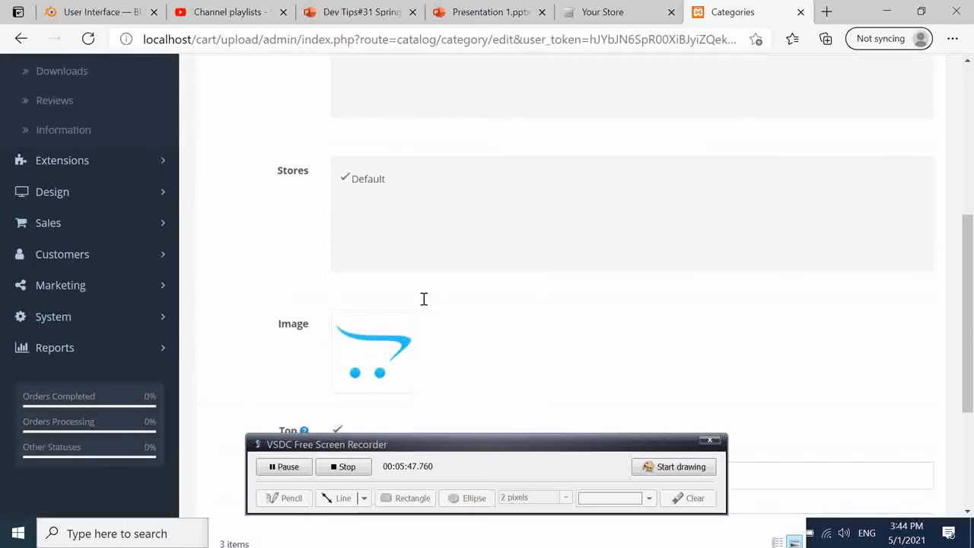
scroll(down, 3)
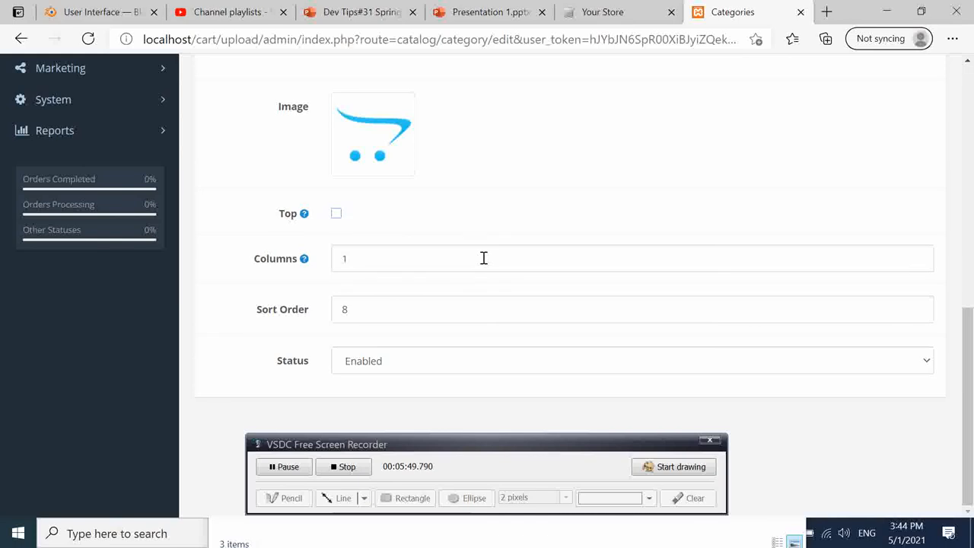
scroll(up, 3)
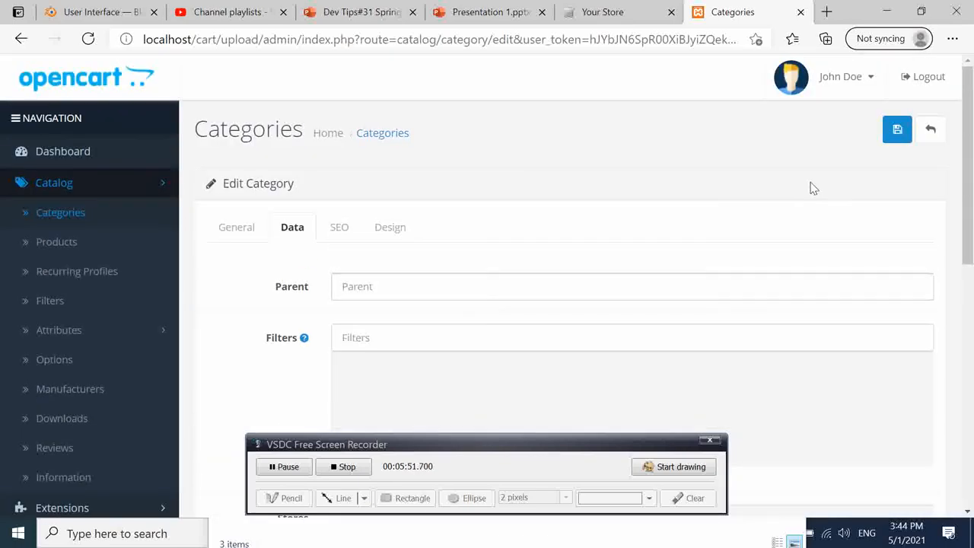
click(896, 128)
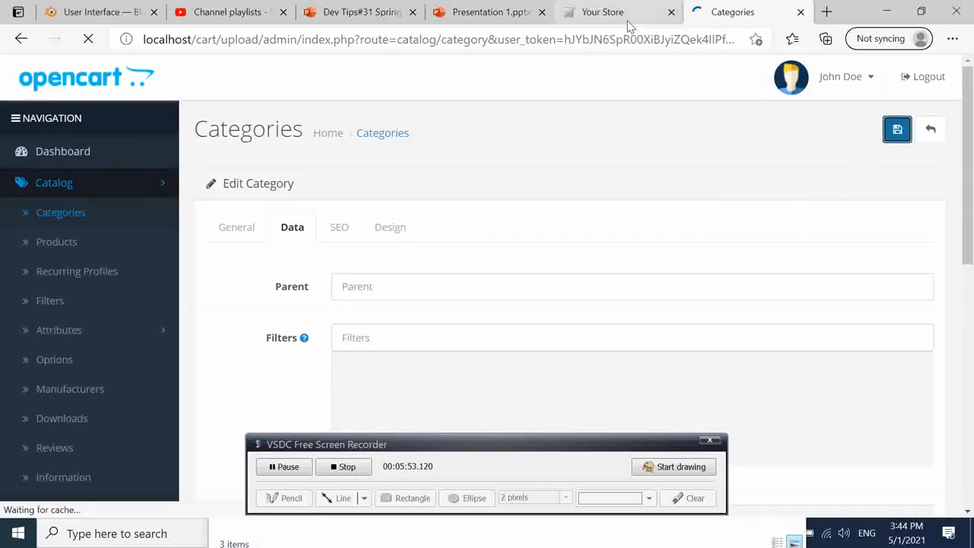
click(602, 12)
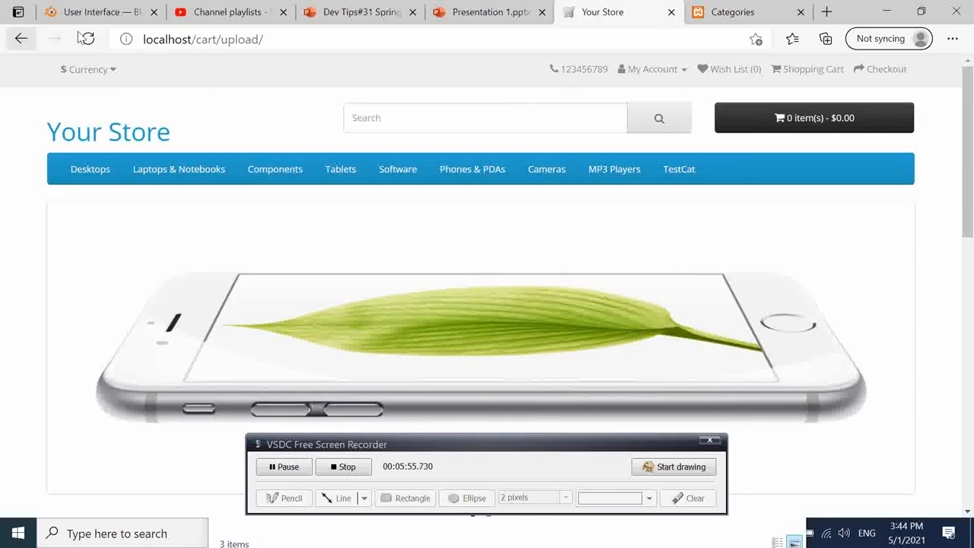